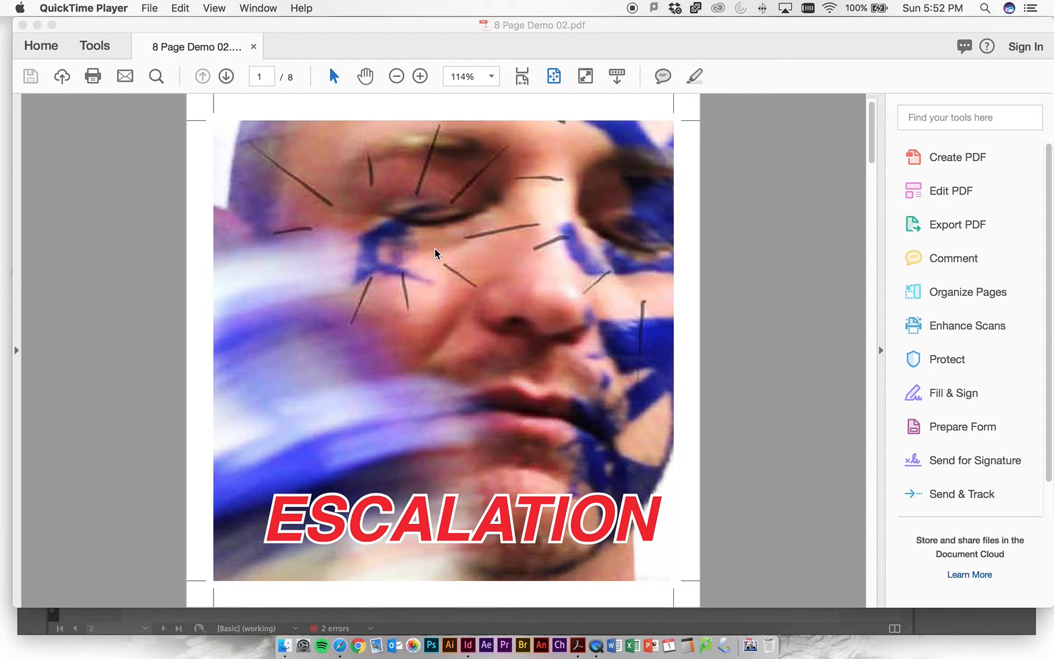
{"action": "mouse_move", "coordinate": [412, 220]}
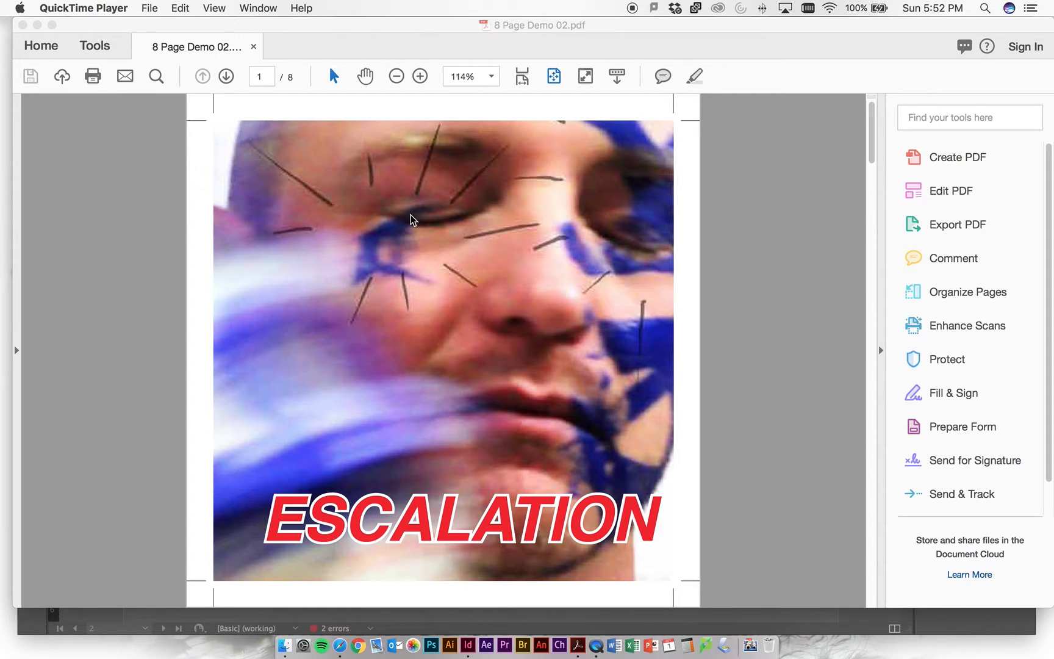
{"action": "mouse_move", "coordinate": [338, 198]}
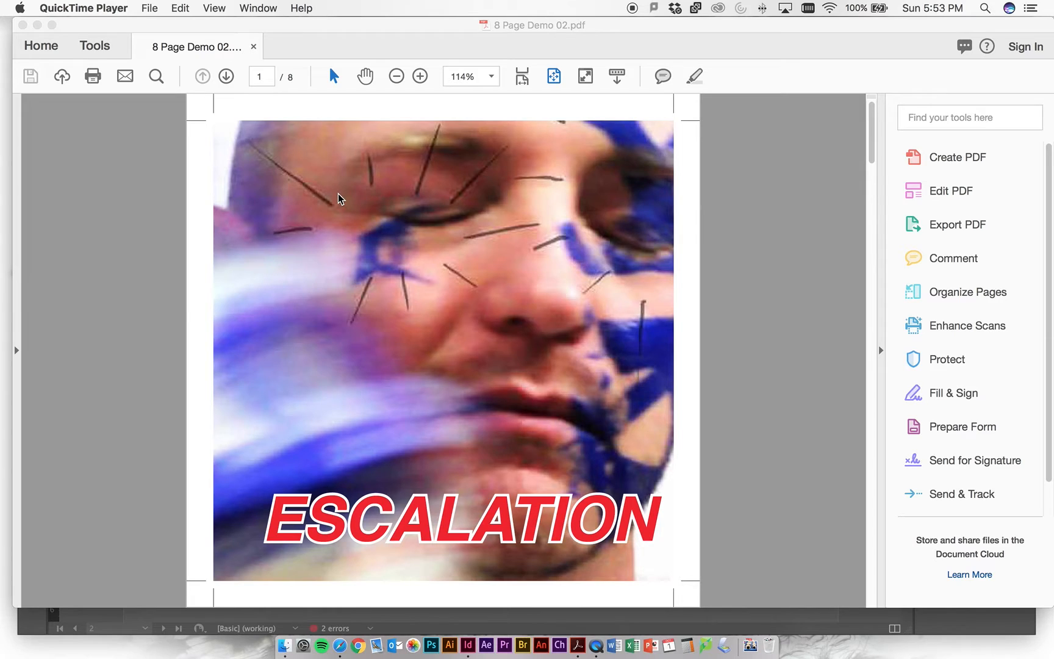
{"action": "mouse_move", "coordinate": [714, 198]}
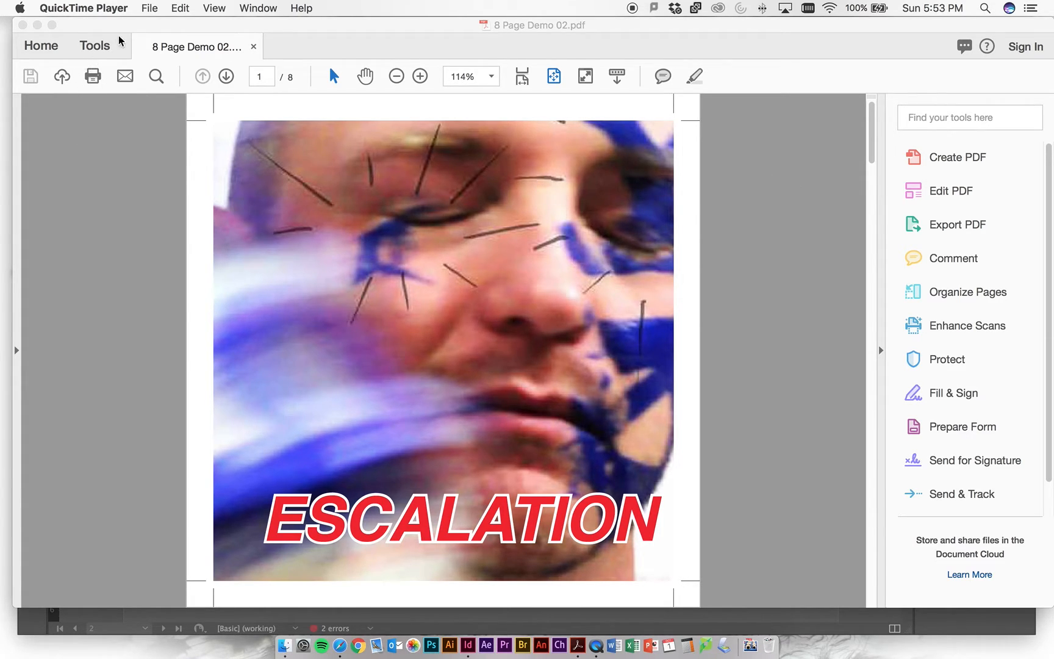
{"action": "mouse_move", "coordinate": [156, 145]}
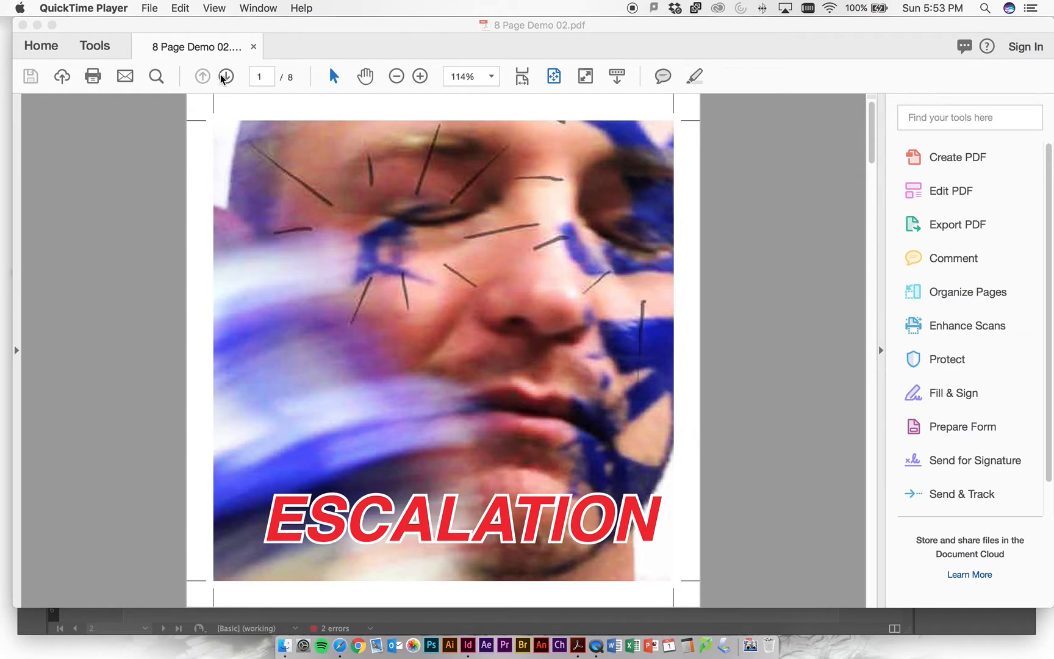
Advance three pages through the booklet to page 7 of 8
{"action": "left_click", "coordinate": [226, 76]}
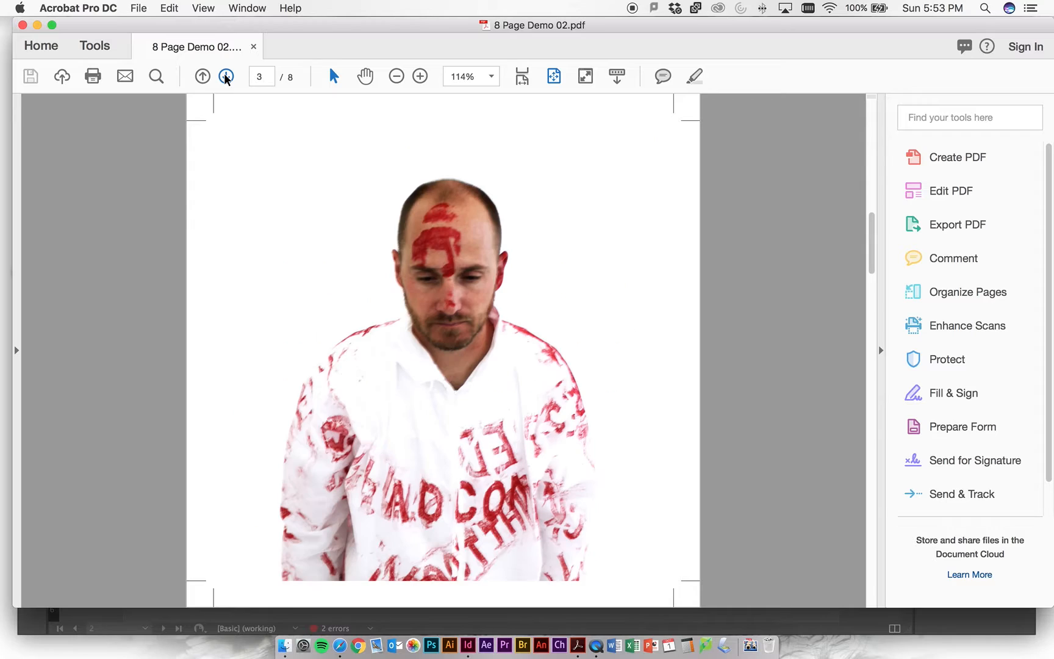
{"action": "left_click", "coordinate": [226, 76]}
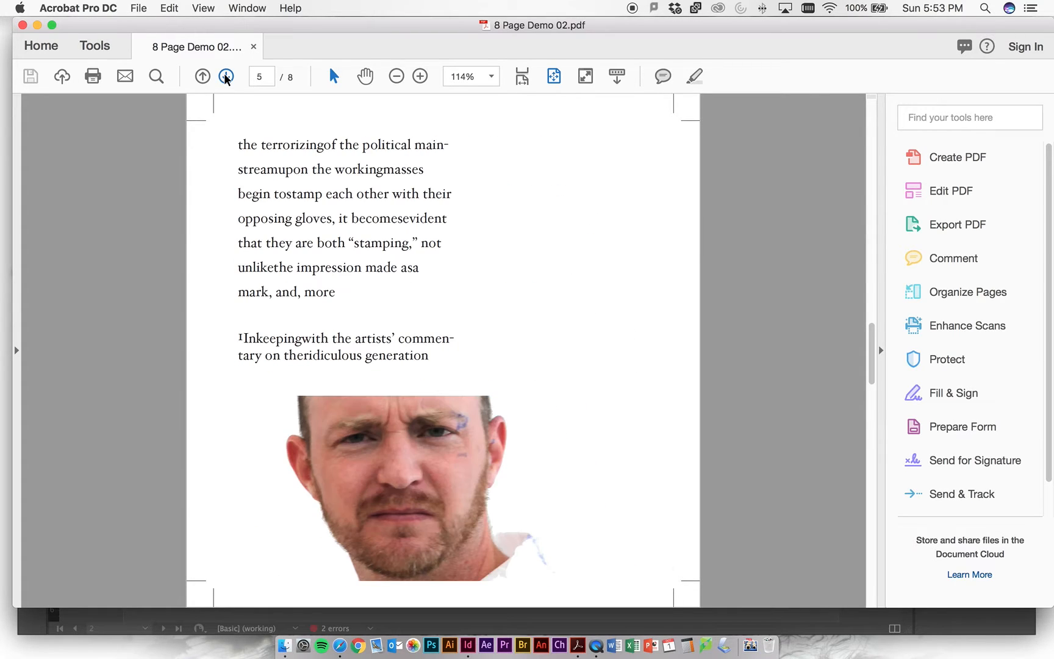
{"action": "left_click", "coordinate": [225, 75]}
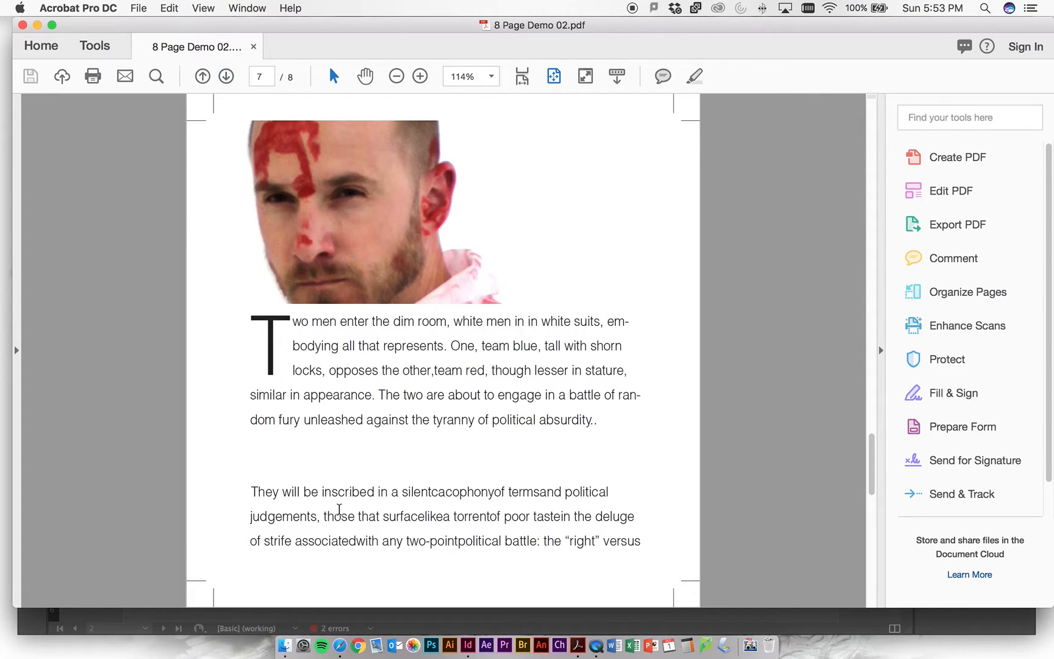
{"action": "mouse_move", "coordinate": [359, 646]}
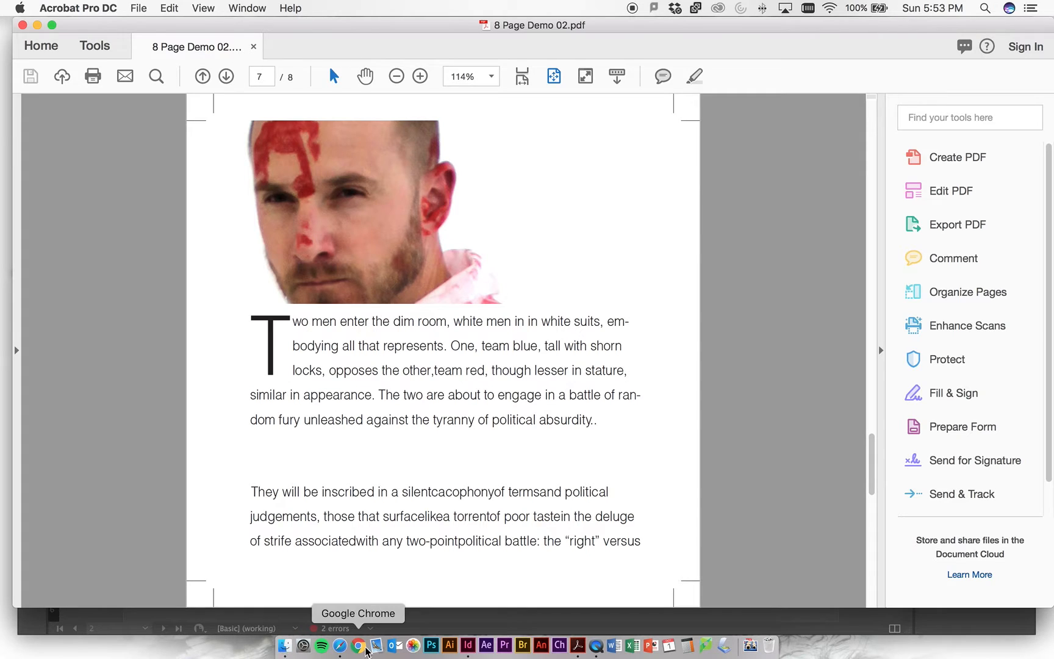
{"action": "mouse_move", "coordinate": [516, 377]}
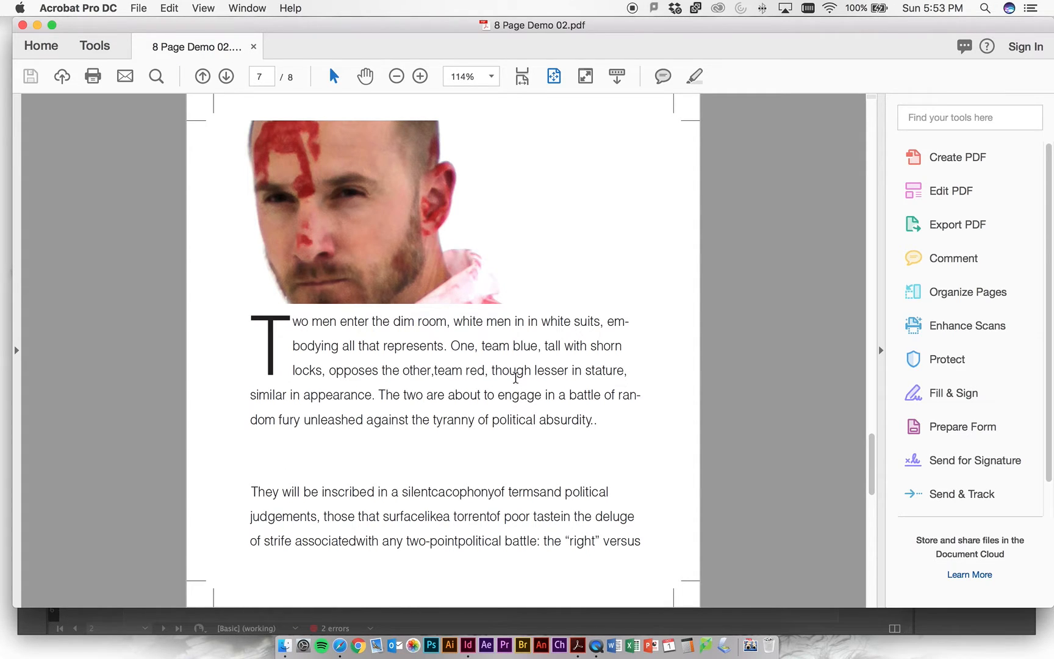
{"action": "mouse_move", "coordinate": [577, 262]}
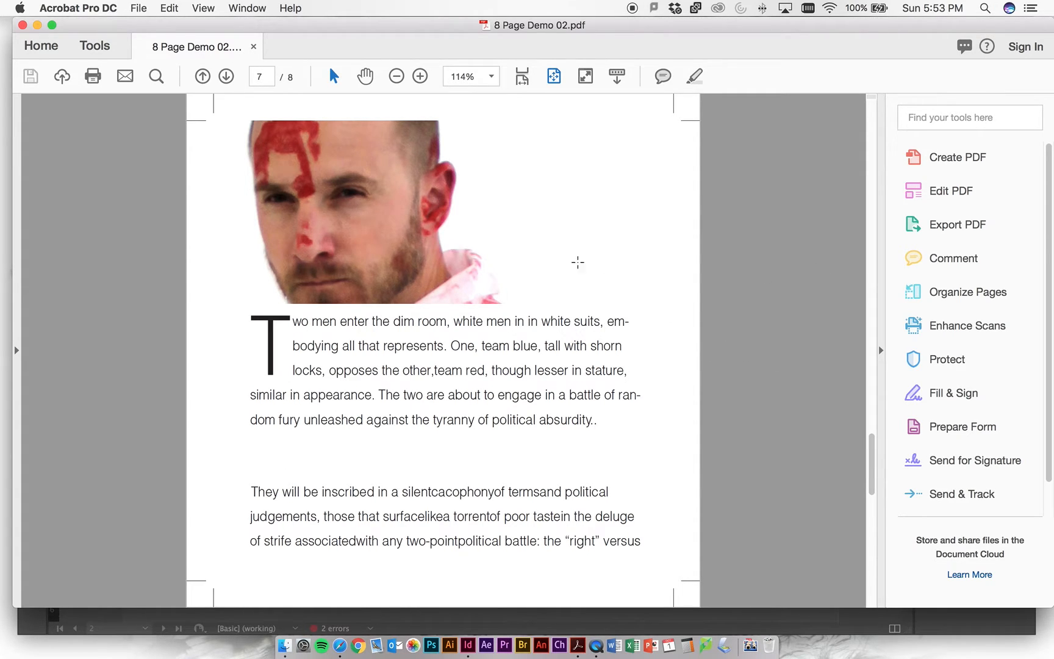
{"action": "mouse_move", "coordinate": [253, 344]}
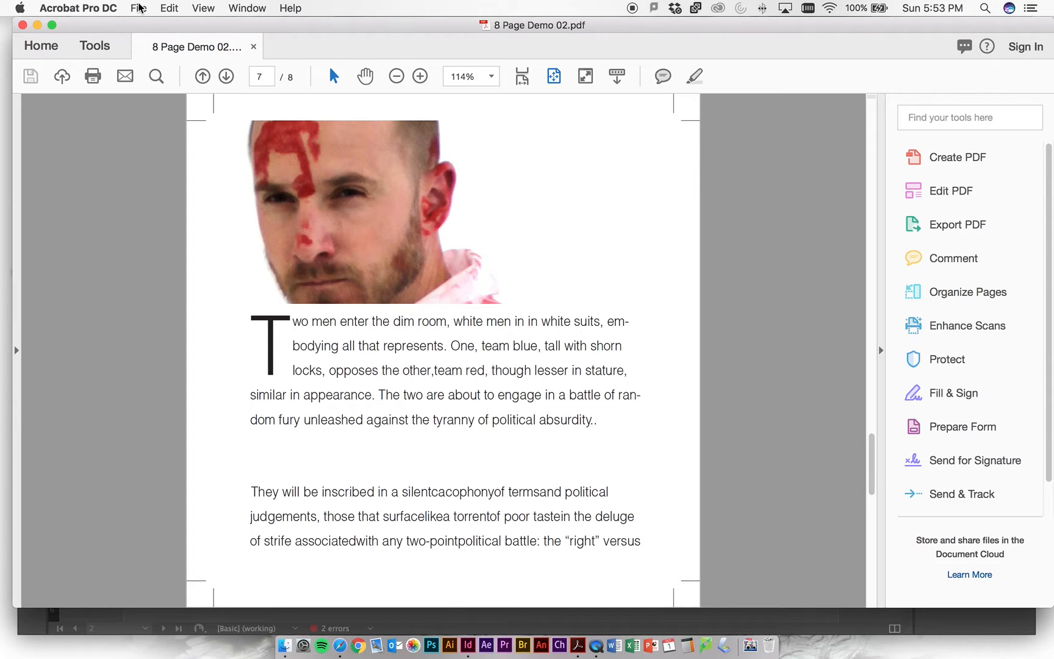
Open the Print dialog from the File menu
{"action": "left_click", "coordinate": [139, 7]}
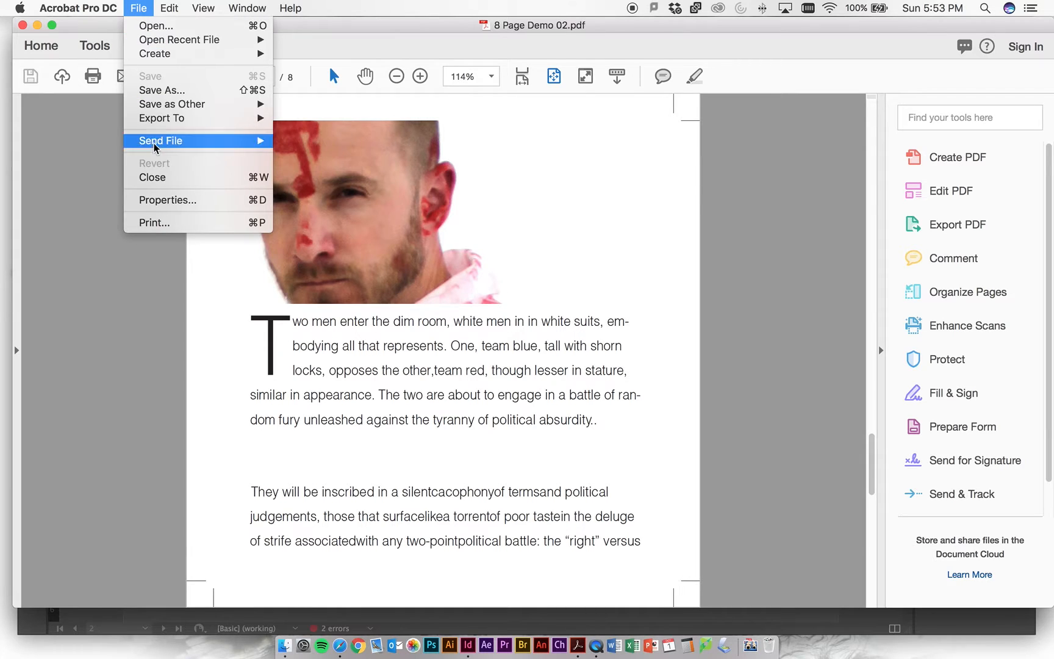
{"action": "left_click", "coordinate": [154, 222]}
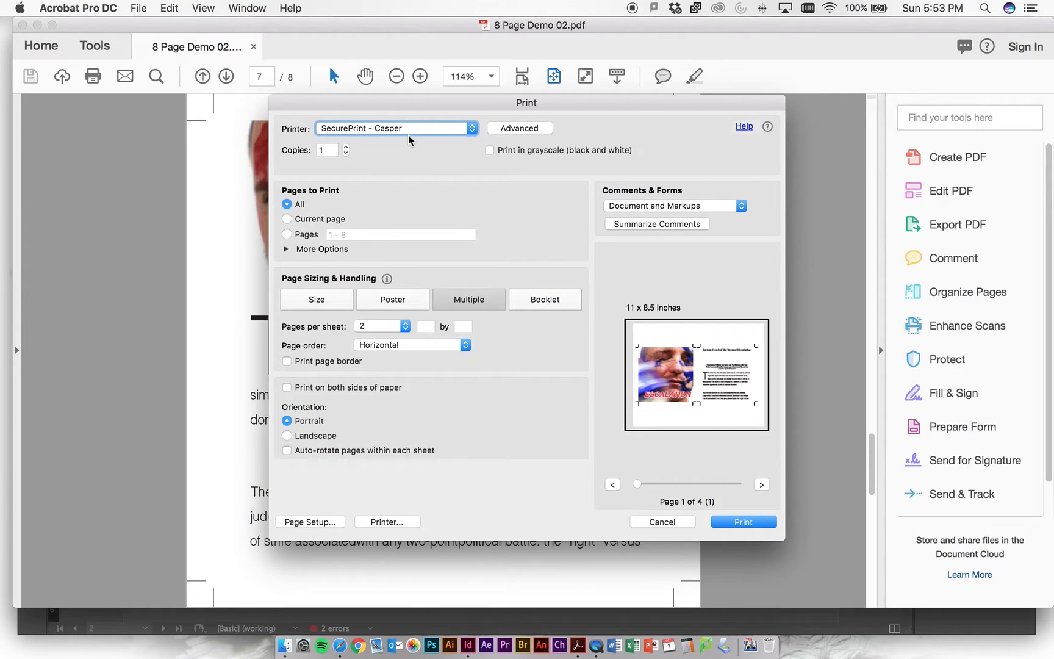
{"action": "mouse_move", "coordinate": [757, 380]}
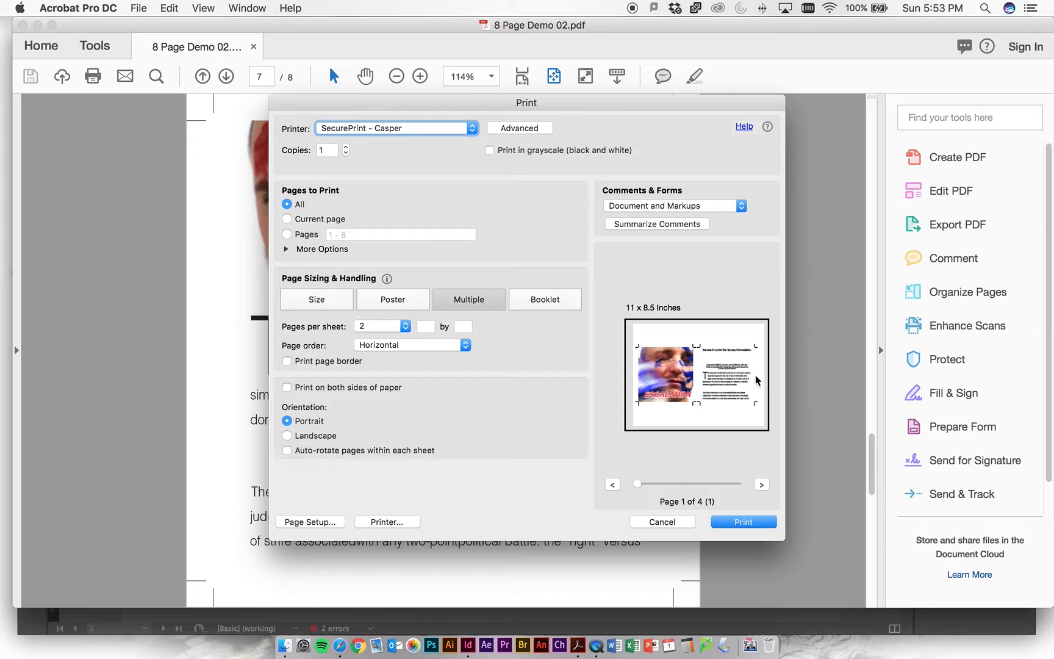
{"action": "mouse_move", "coordinate": [744, 391]}
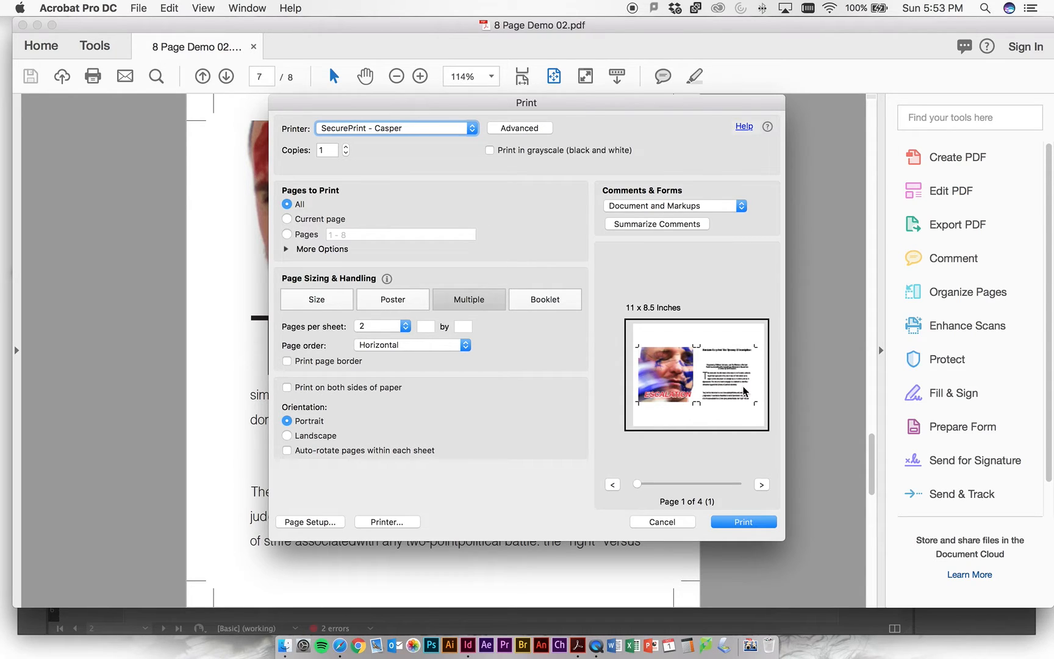
{"action": "mouse_move", "coordinate": [768, 382]}
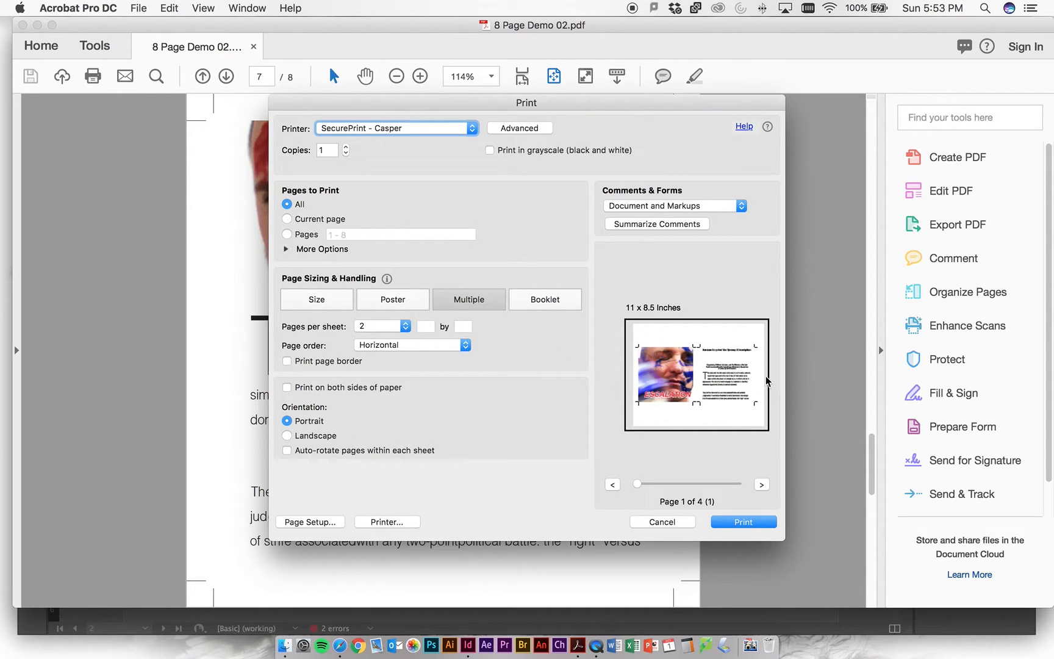
Switch Page Sizing & Handling to Size and choose Fit scaling
{"action": "left_click", "coordinate": [382, 326]}
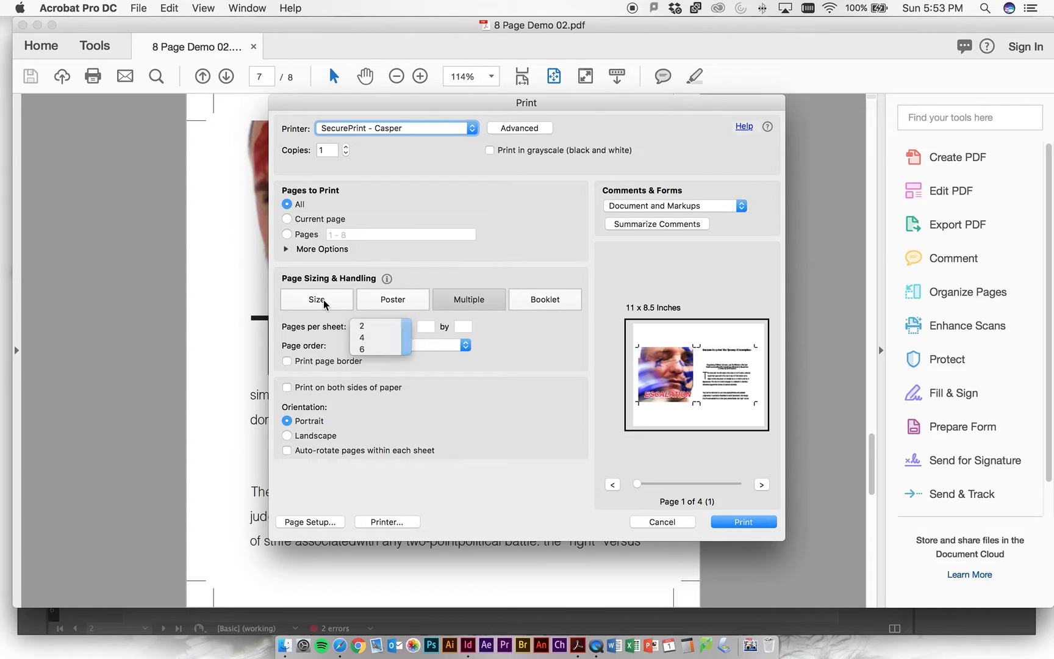
{"action": "left_click", "coordinate": [316, 299]}
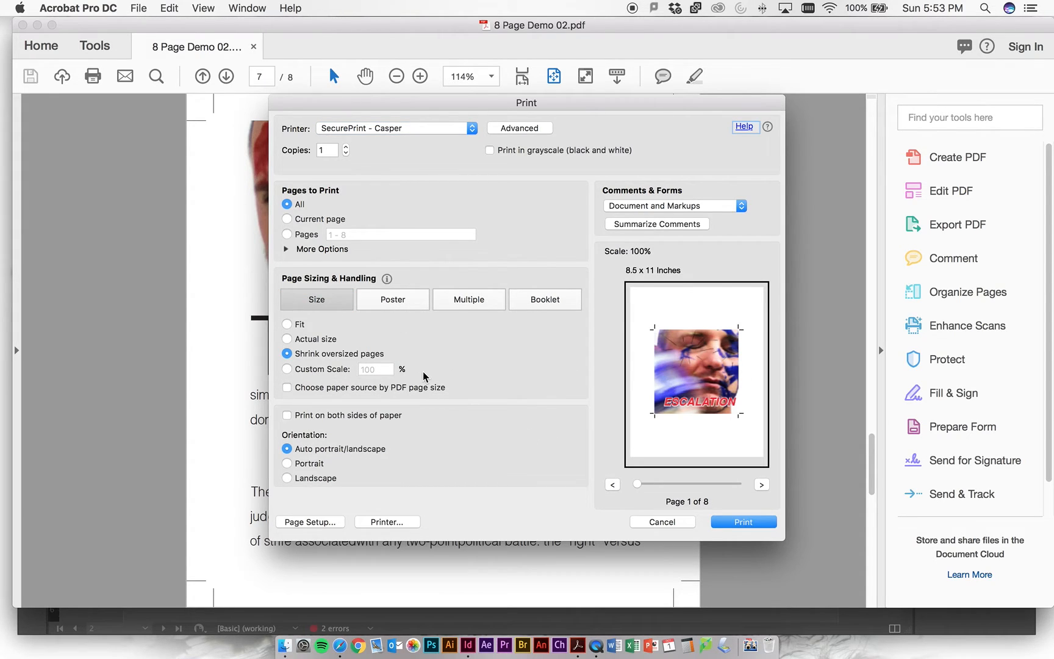
{"action": "mouse_move", "coordinate": [395, 344]}
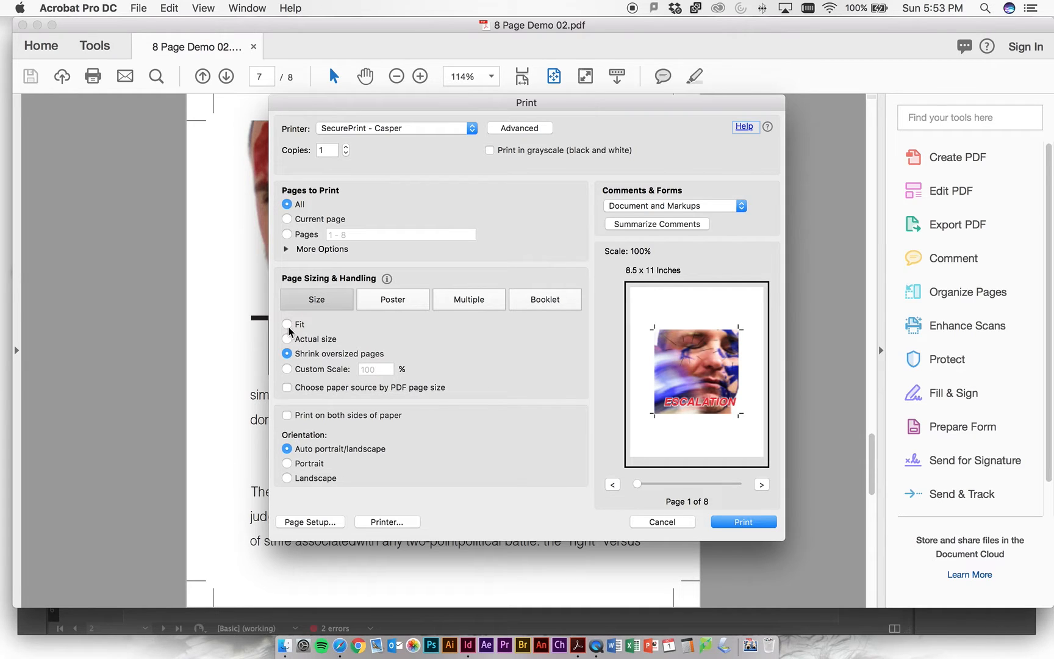
{"action": "left_click", "coordinate": [286, 324]}
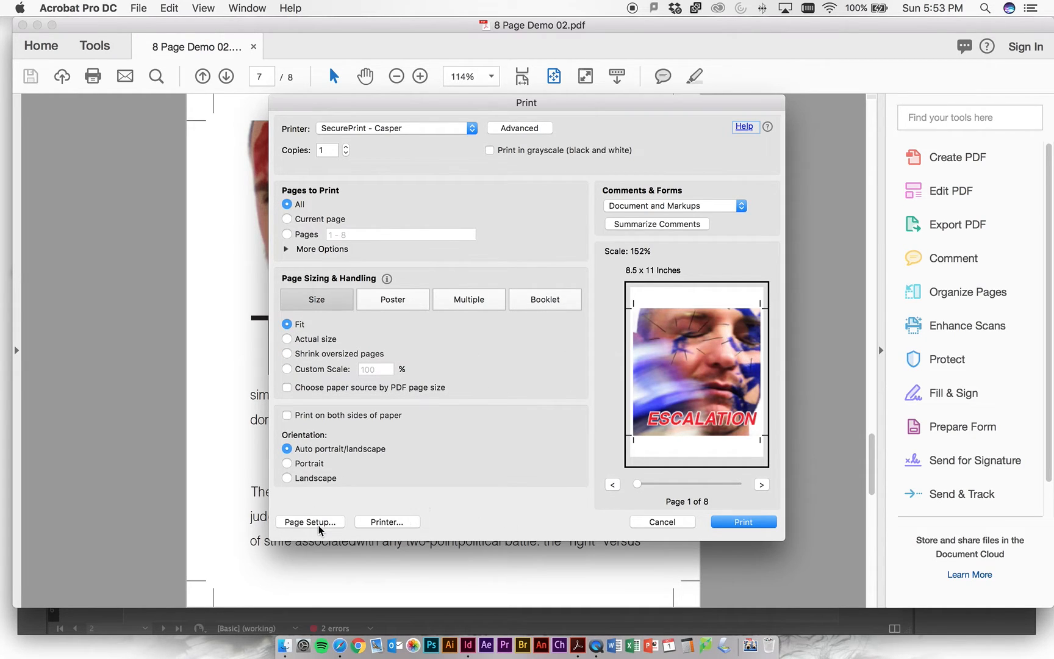
Set the system paper to Tabloid in landscape orientation via Page Setup
{"action": "left_click", "coordinate": [309, 522]}
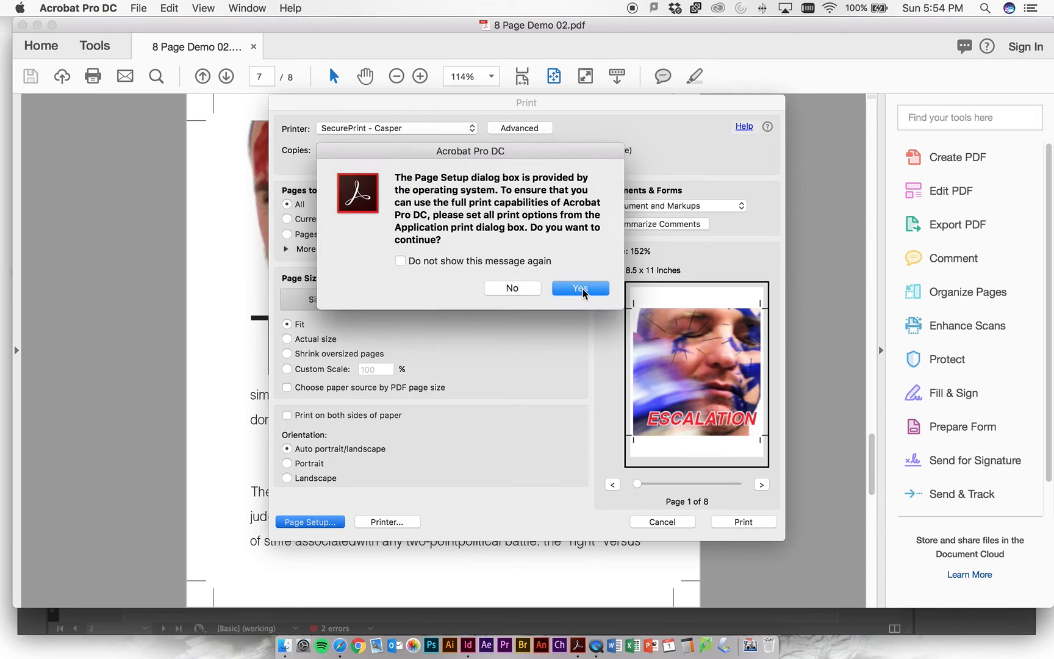
{"action": "left_click", "coordinate": [579, 288]}
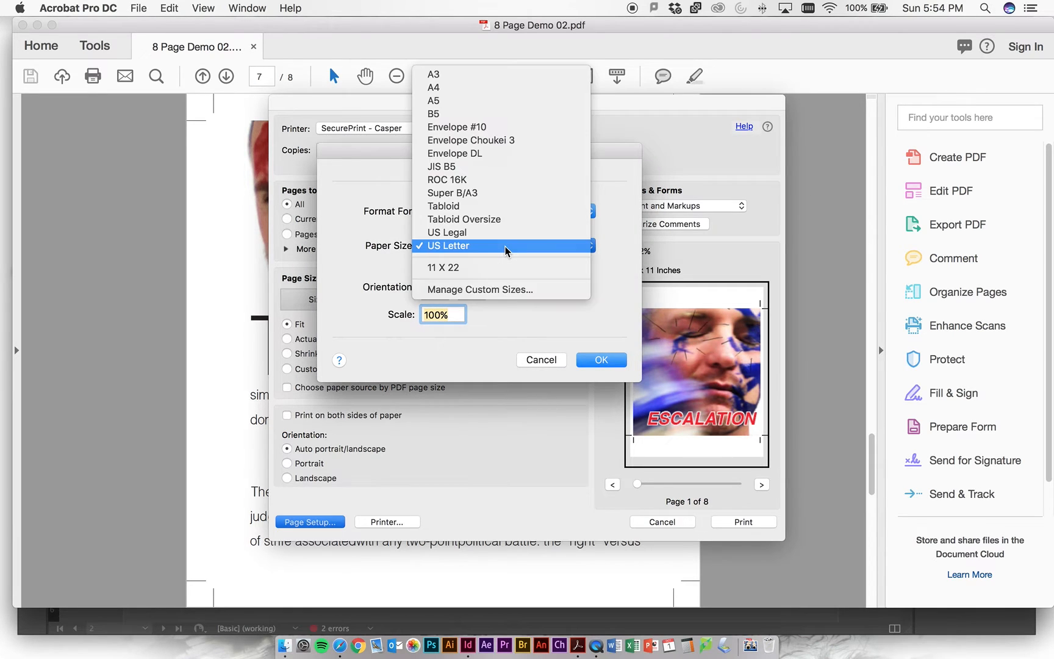
{"action": "mouse_move", "coordinate": [513, 223]}
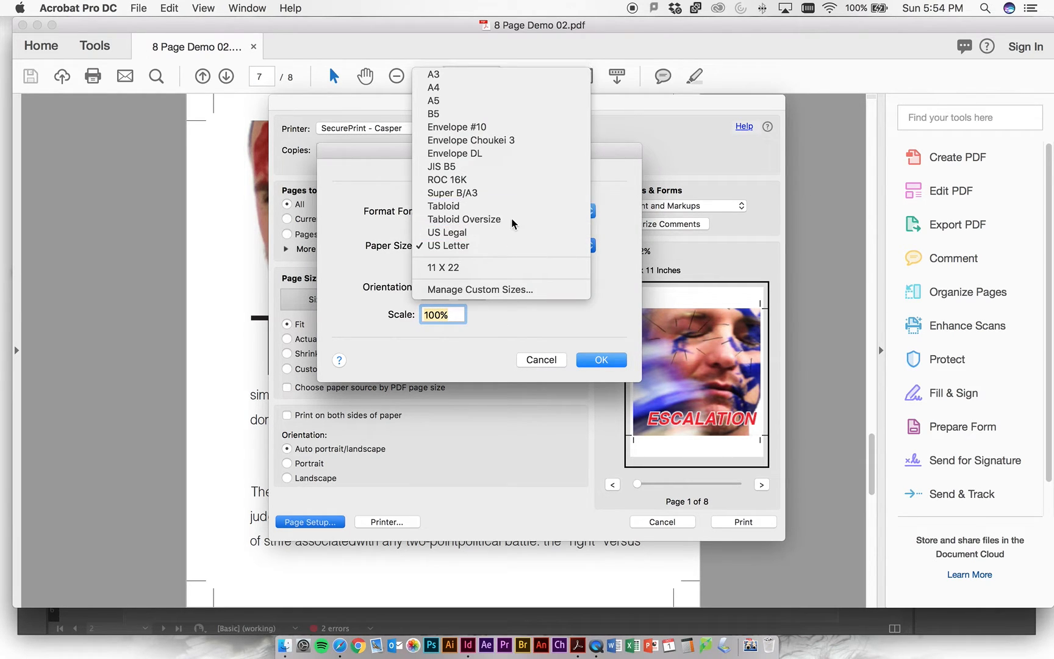
{"action": "left_click", "coordinate": [442, 206]}
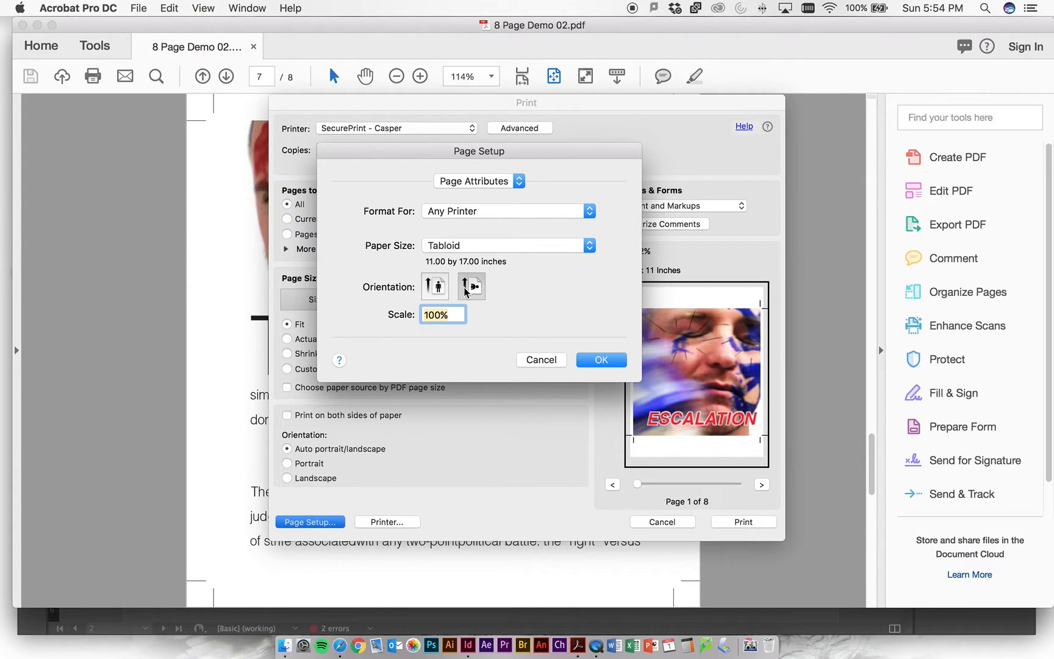
{"action": "left_click", "coordinate": [600, 358]}
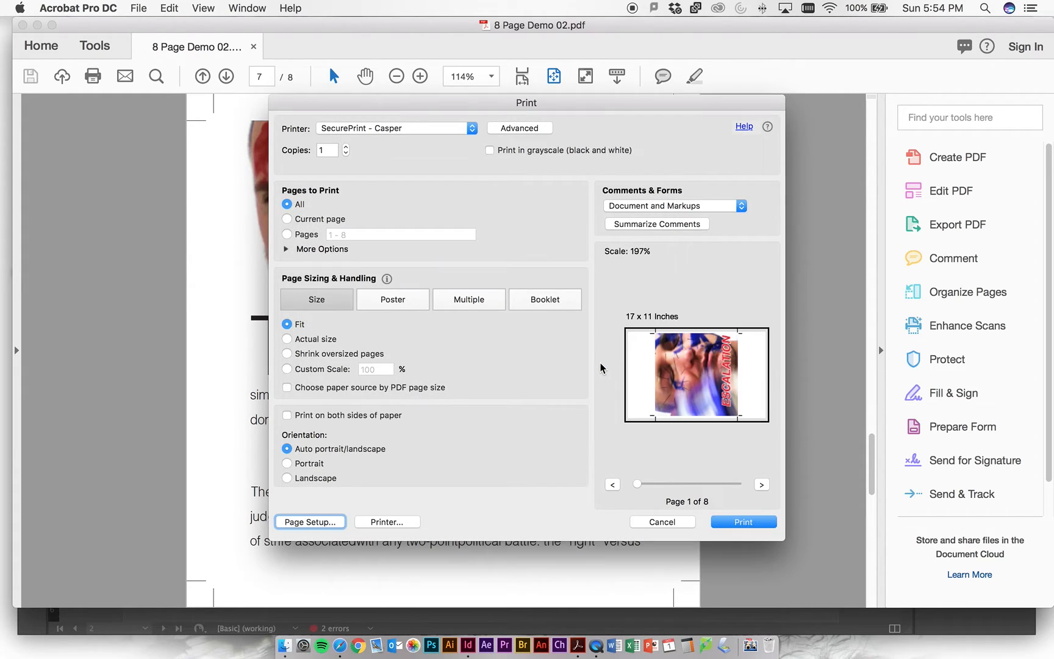
{"action": "mouse_move", "coordinate": [664, 394]}
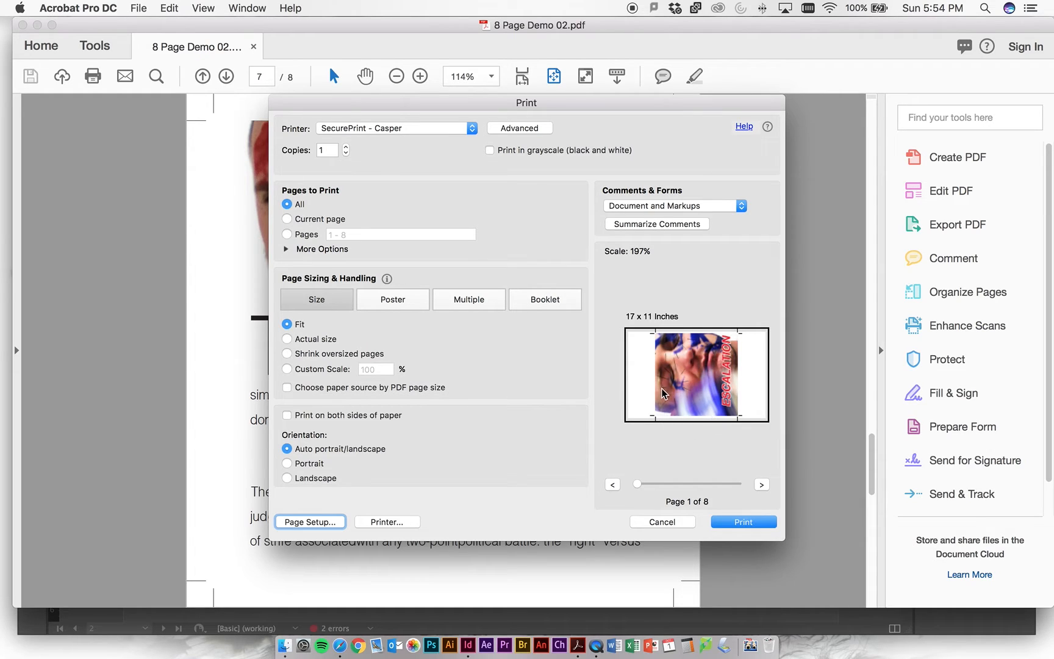
{"action": "mouse_move", "coordinate": [693, 442]}
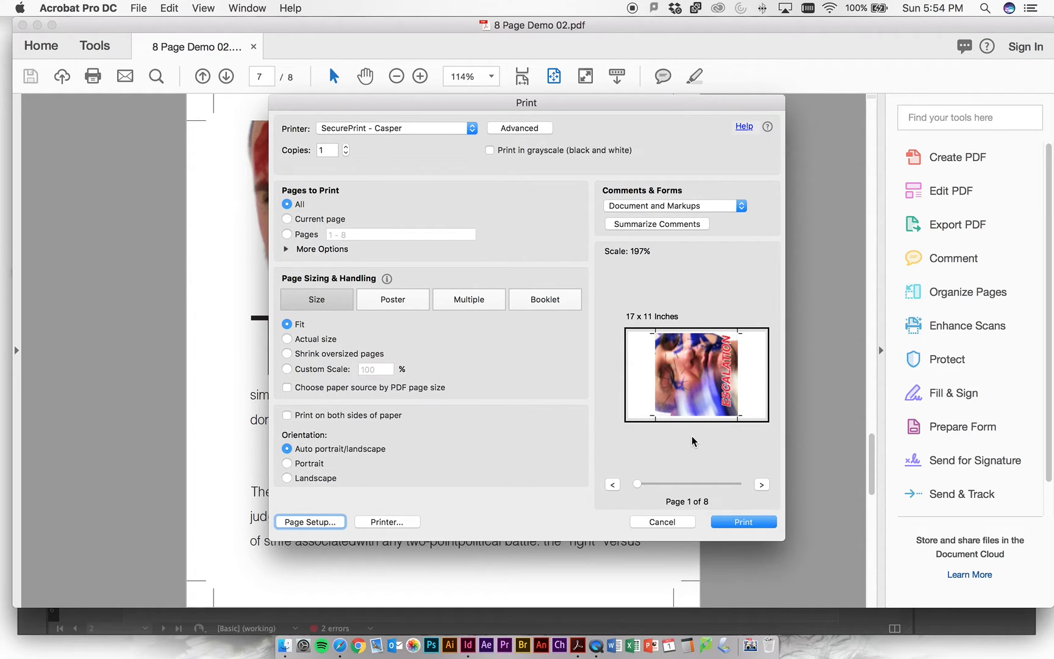
{"action": "mouse_move", "coordinate": [689, 429]}
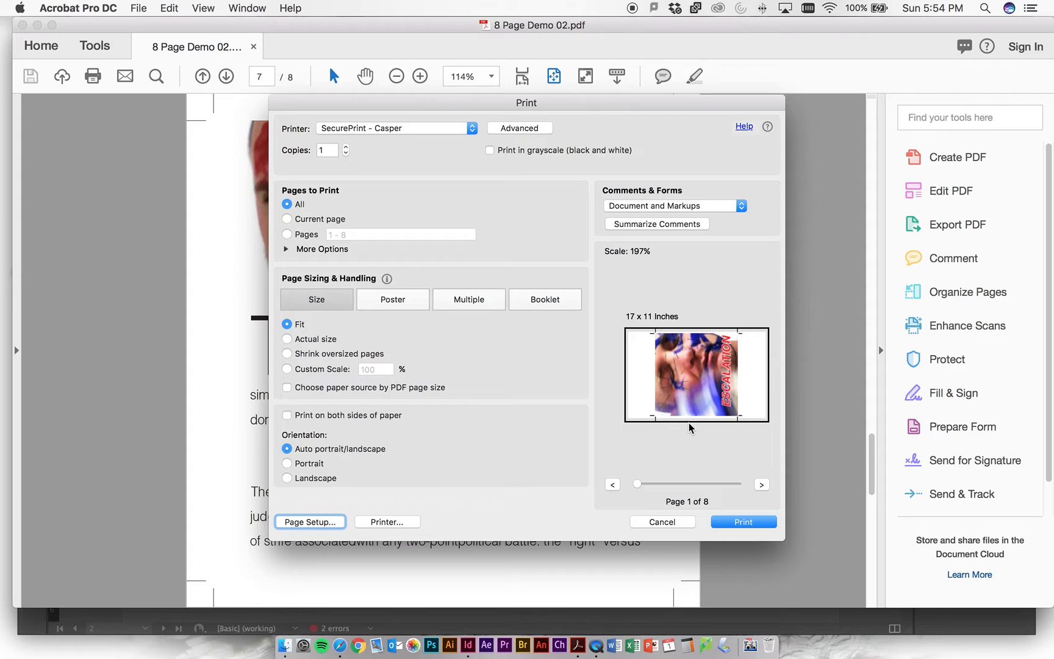
{"action": "mouse_move", "coordinate": [761, 484]}
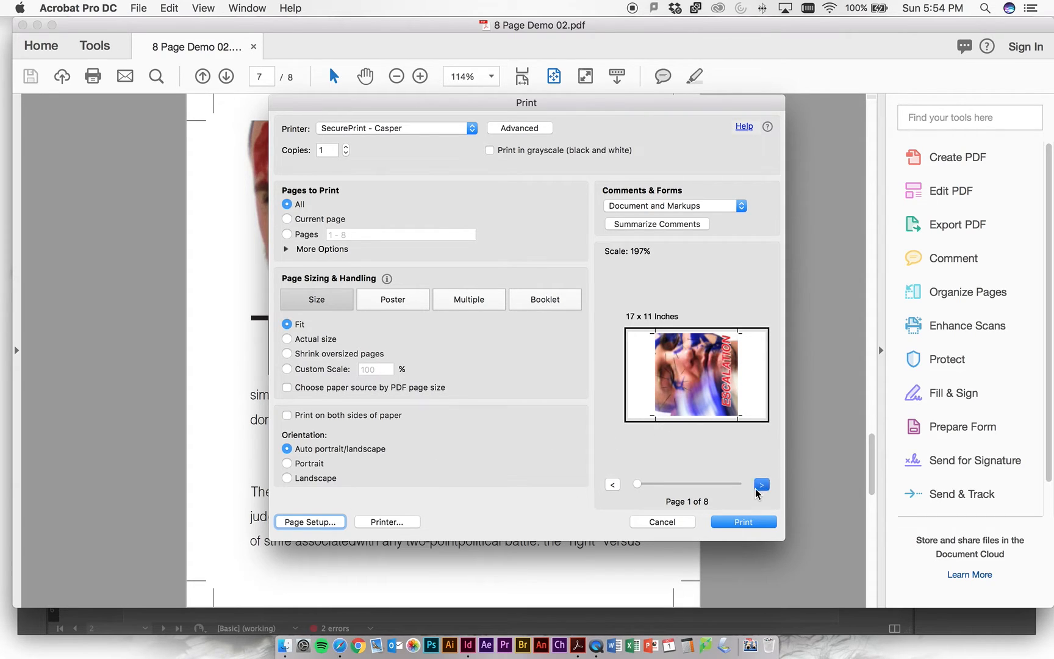
Preview page 4 of 8 and set Orientation to landscape
{"action": "left_click", "coordinate": [761, 485]}
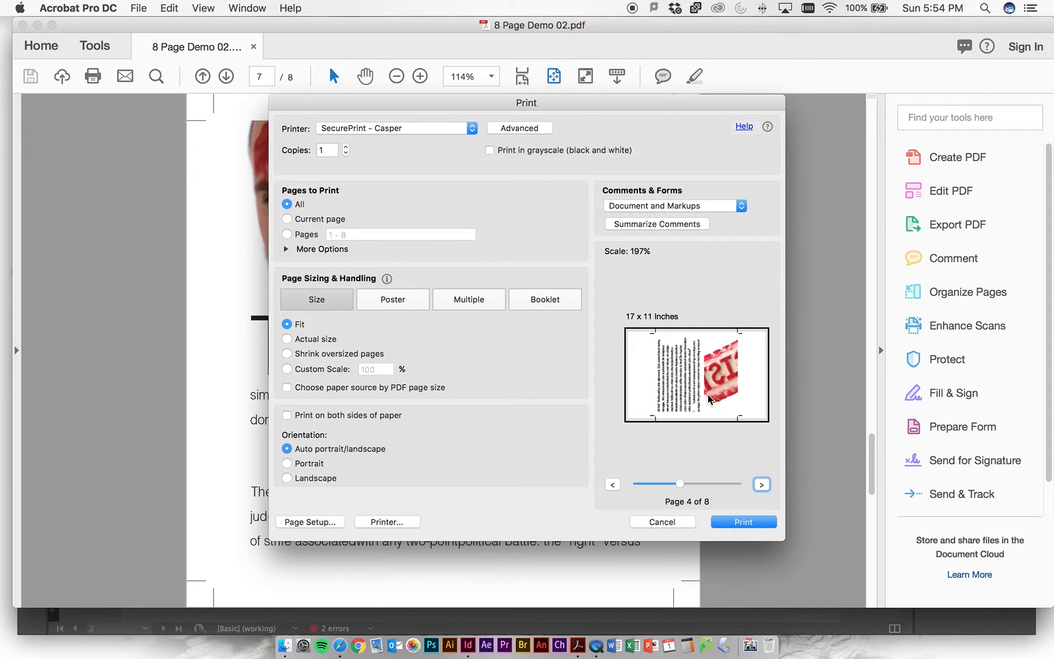
{"action": "mouse_move", "coordinate": [507, 507]}
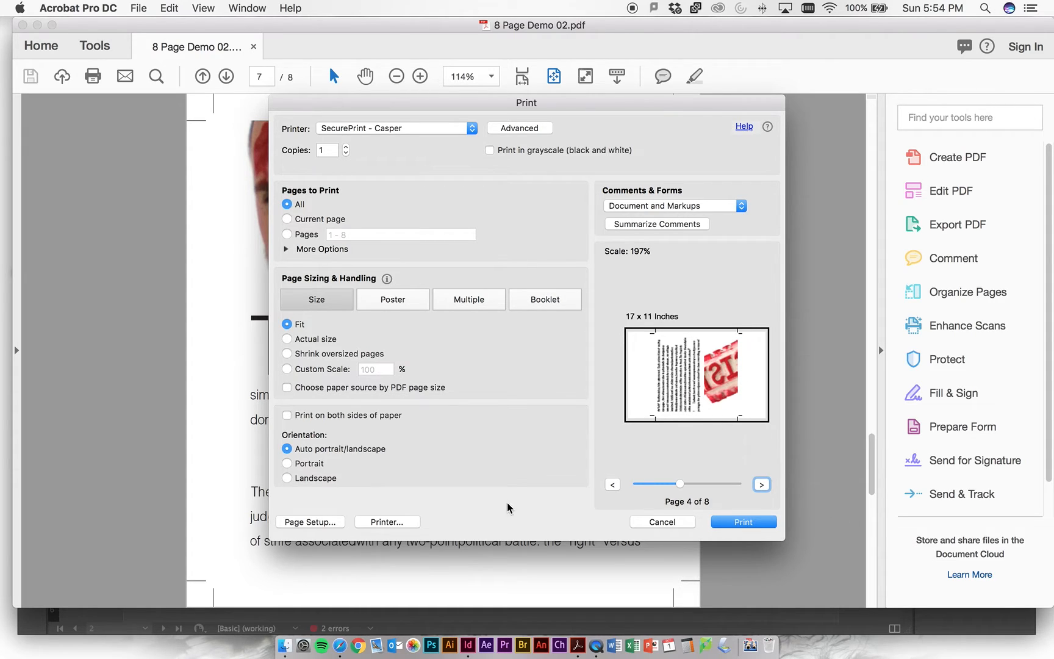
{"action": "left_click", "coordinate": [287, 462]}
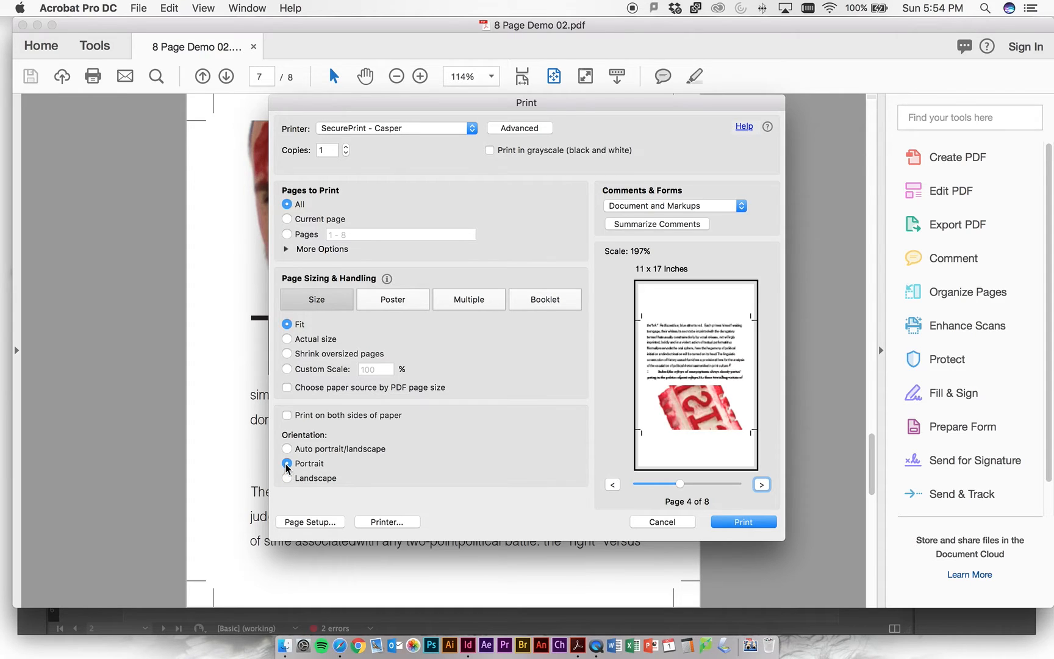
{"action": "left_click", "coordinate": [288, 478]}
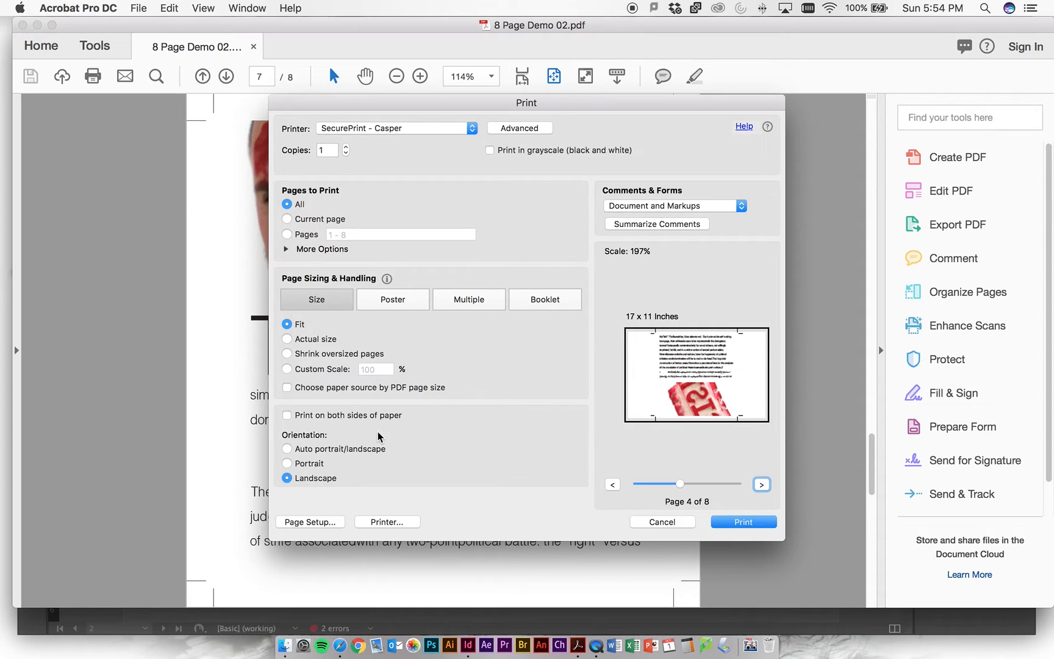
{"action": "mouse_move", "coordinate": [388, 486]}
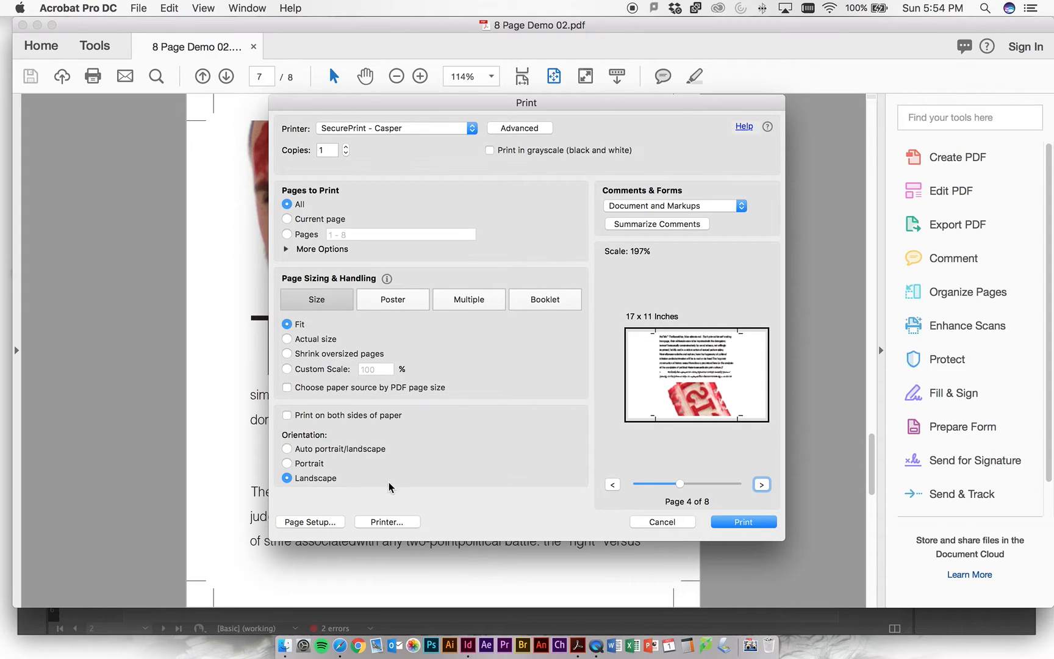
{"action": "mouse_move", "coordinate": [279, 416]}
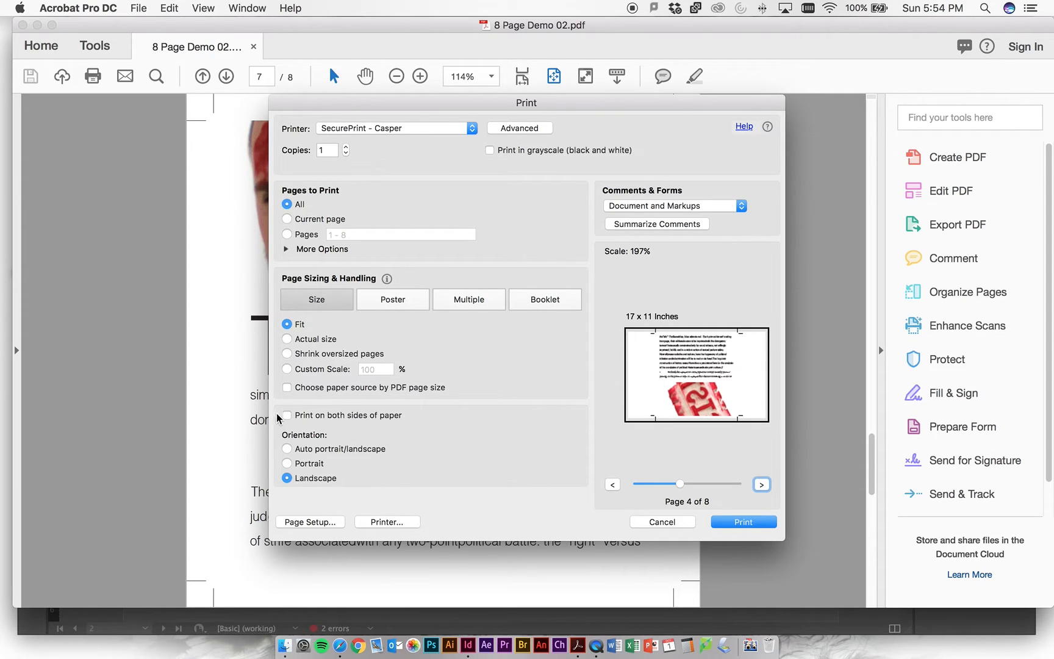
Toggle 'Print on both sides of paper' on and back off
{"action": "left_click", "coordinate": [286, 414]}
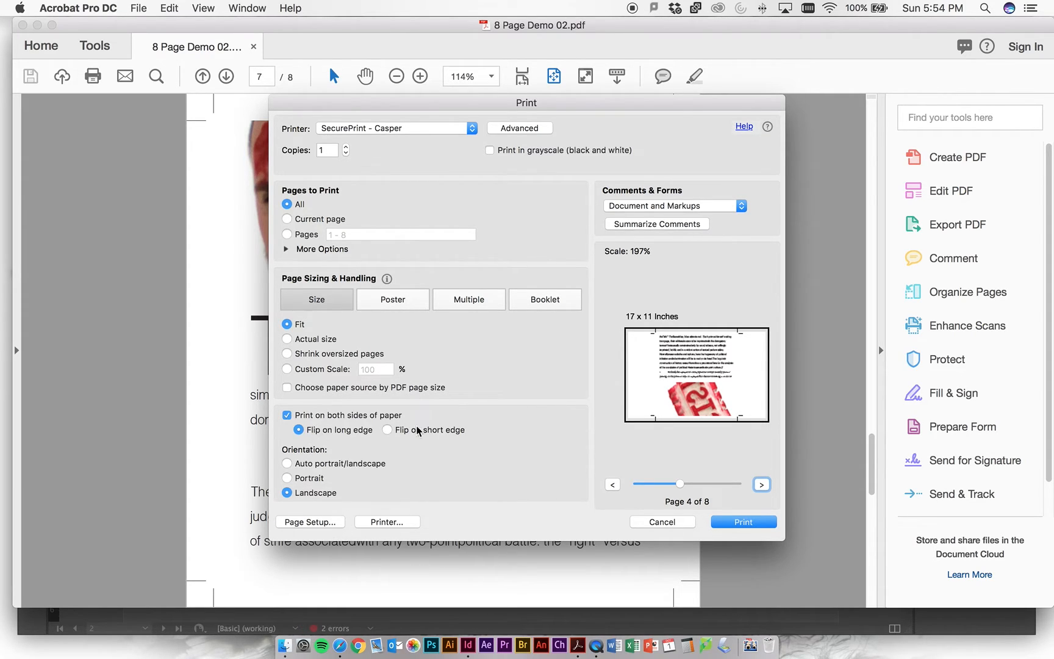
{"action": "mouse_move", "coordinate": [534, 397]}
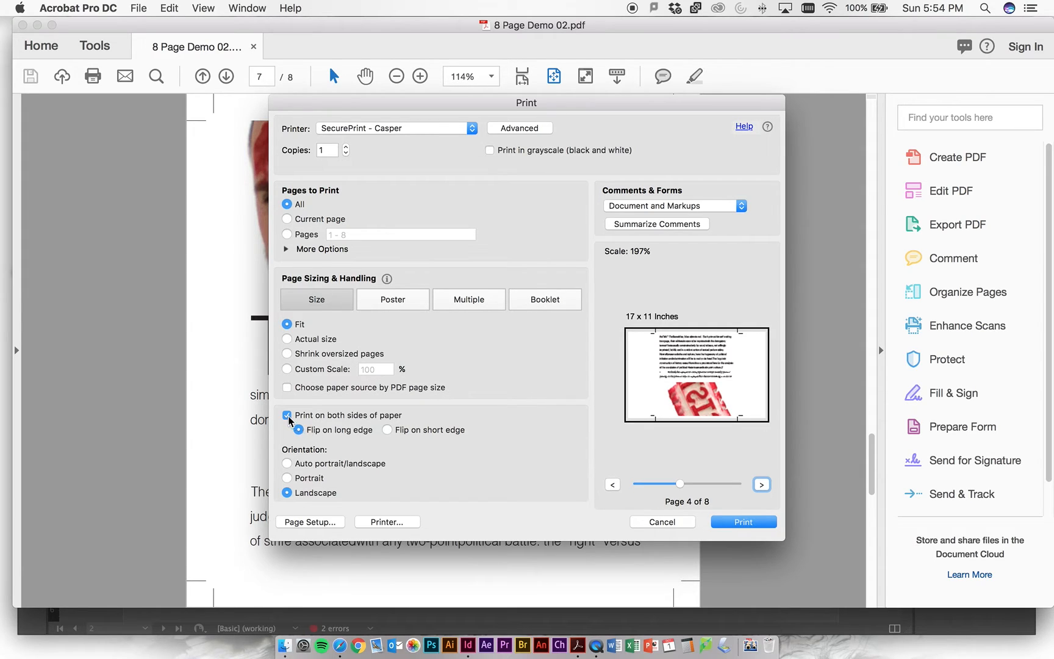
{"action": "left_click", "coordinate": [287, 415]}
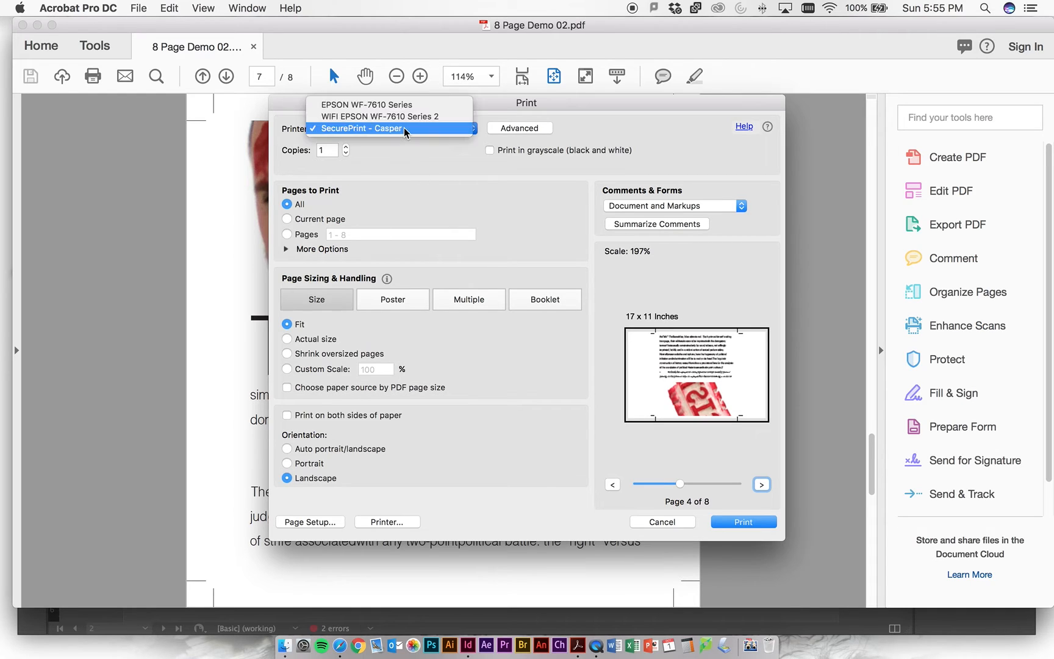
Keep SecurePrint - Casper as the printer and close the list
{"action": "left_click", "coordinate": [361, 128]}
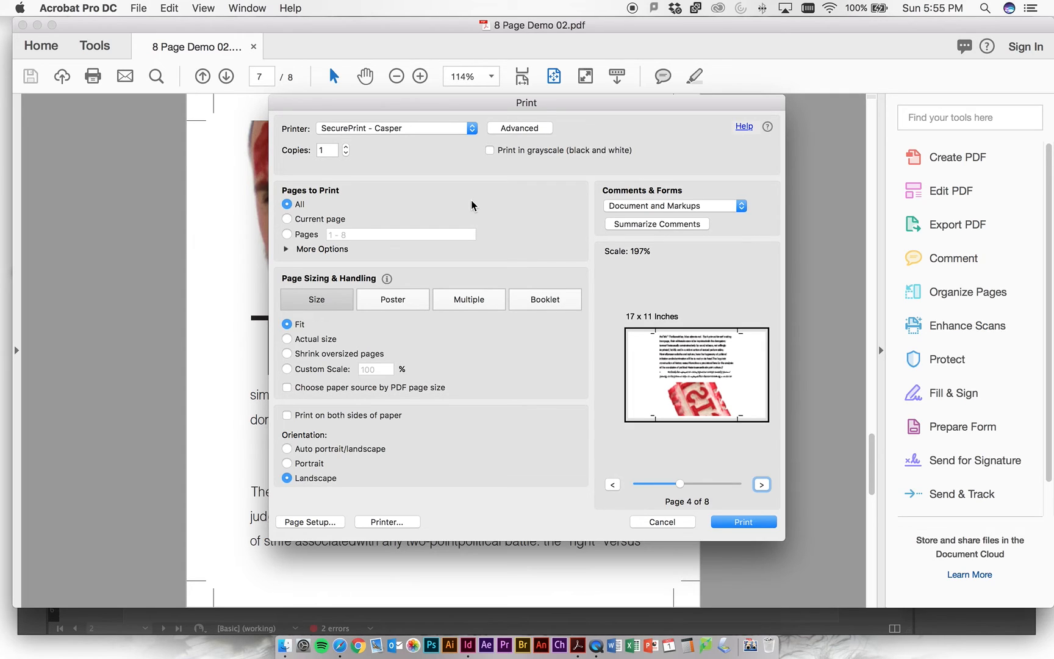
Reopen Page Setup and accept the unchanged landscape Tabloid paper
{"action": "left_click", "coordinate": [309, 521]}
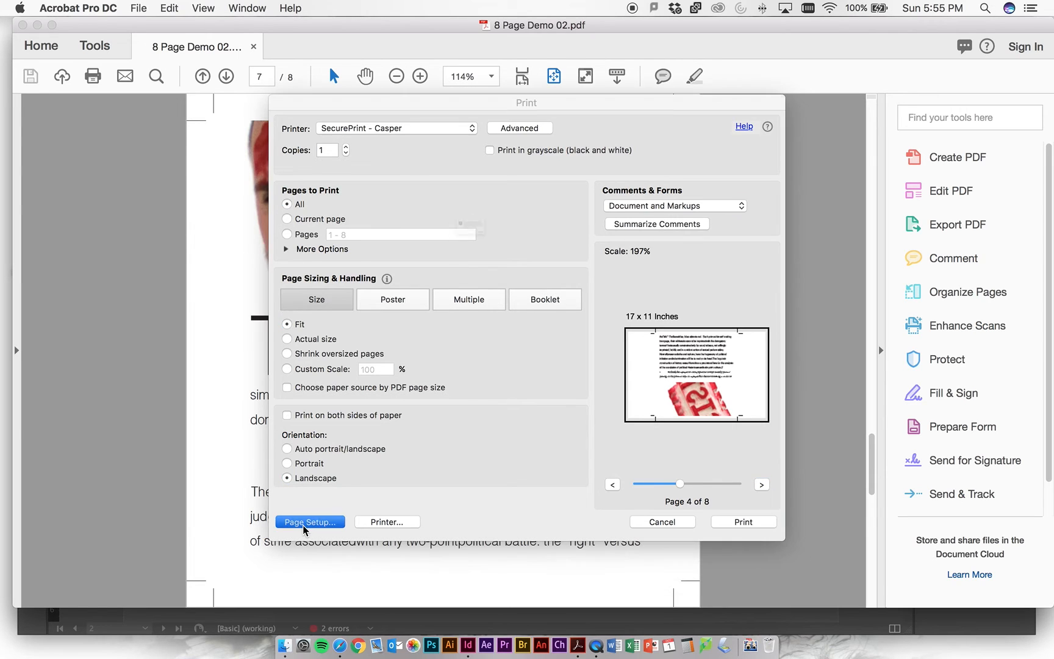
{"action": "left_click", "coordinate": [309, 521]}
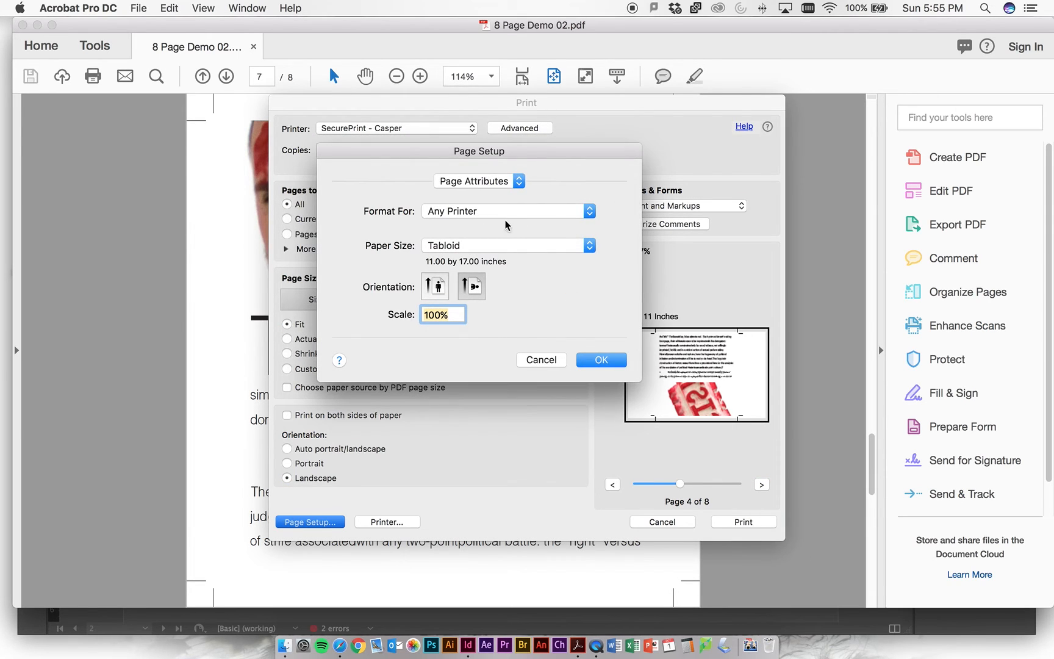
{"action": "mouse_move", "coordinate": [489, 218]}
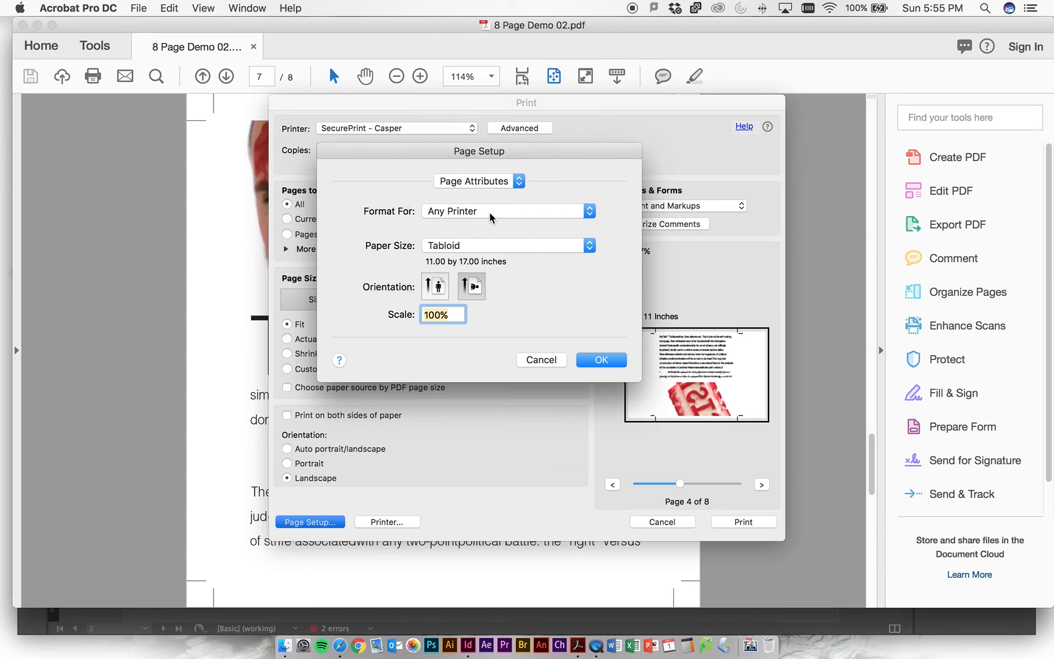
{"action": "mouse_move", "coordinate": [486, 192]}
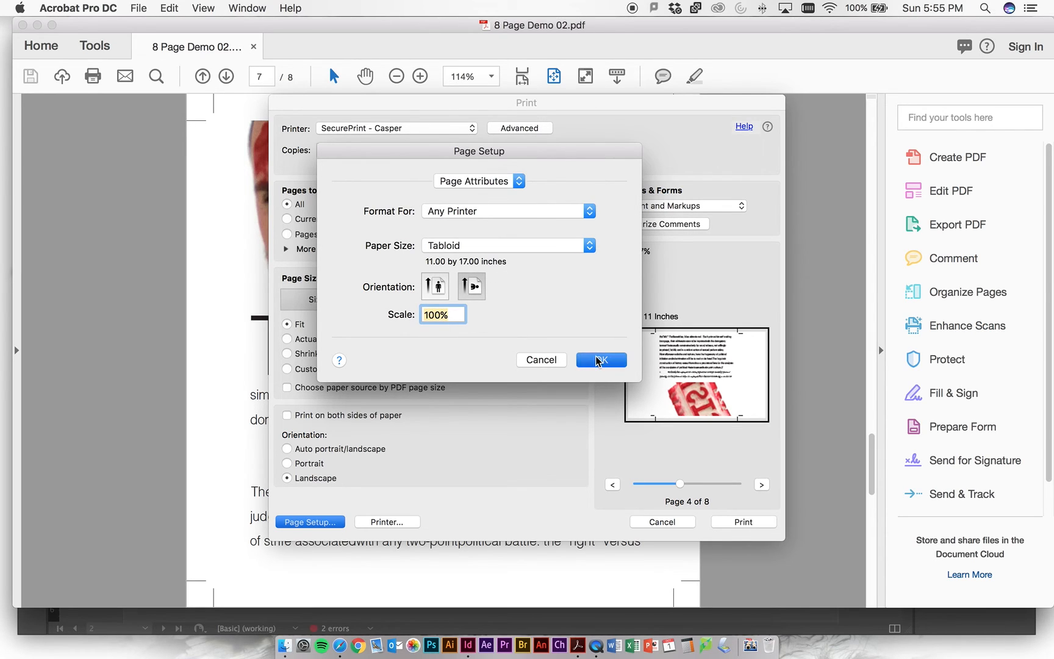
{"action": "left_click", "coordinate": [597, 360]}
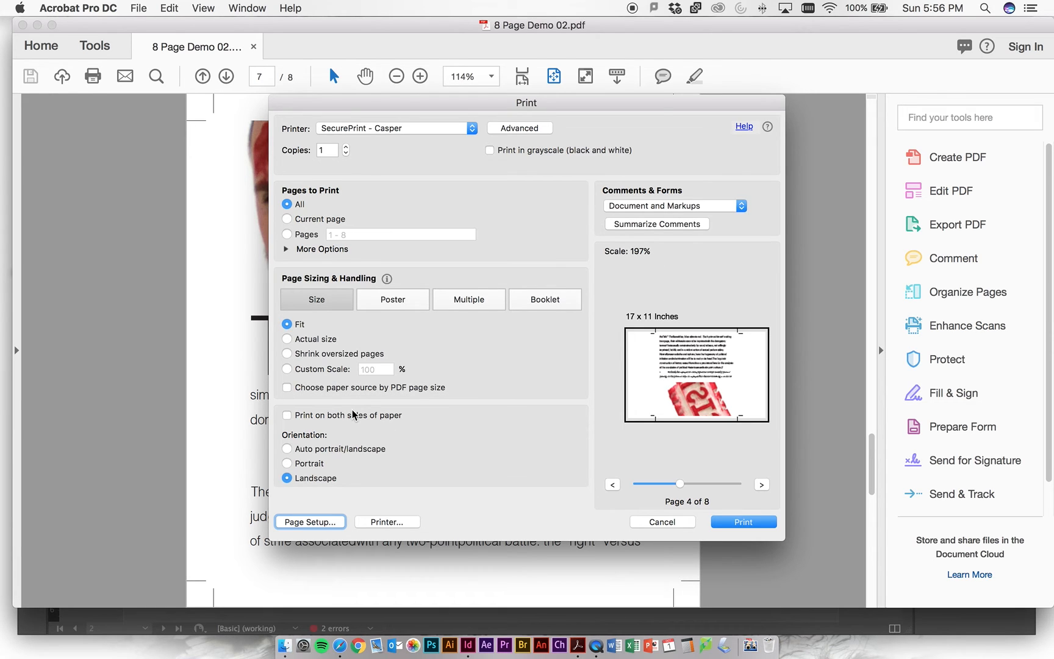
{"action": "left_click", "coordinate": [386, 521]}
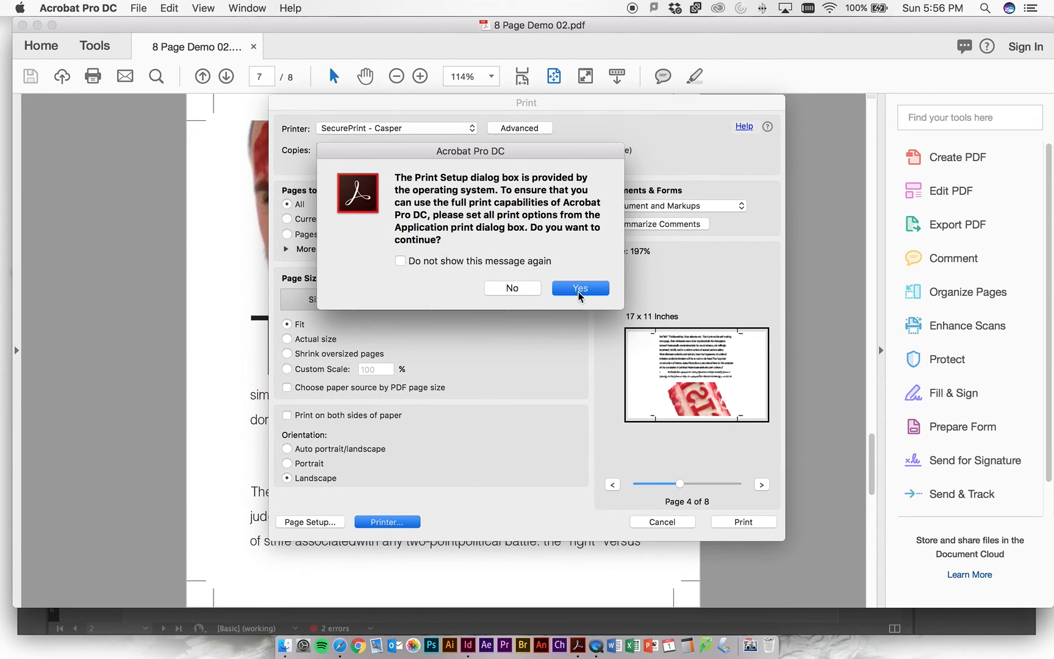
{"action": "left_click", "coordinate": [579, 288]}
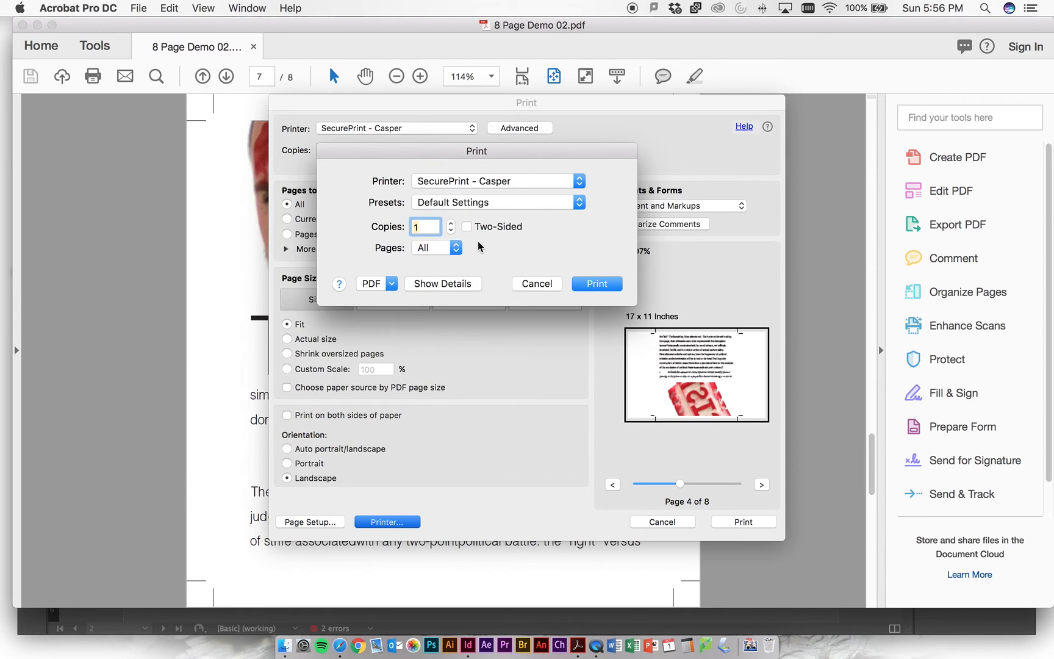
{"action": "mouse_move", "coordinate": [607, 247]}
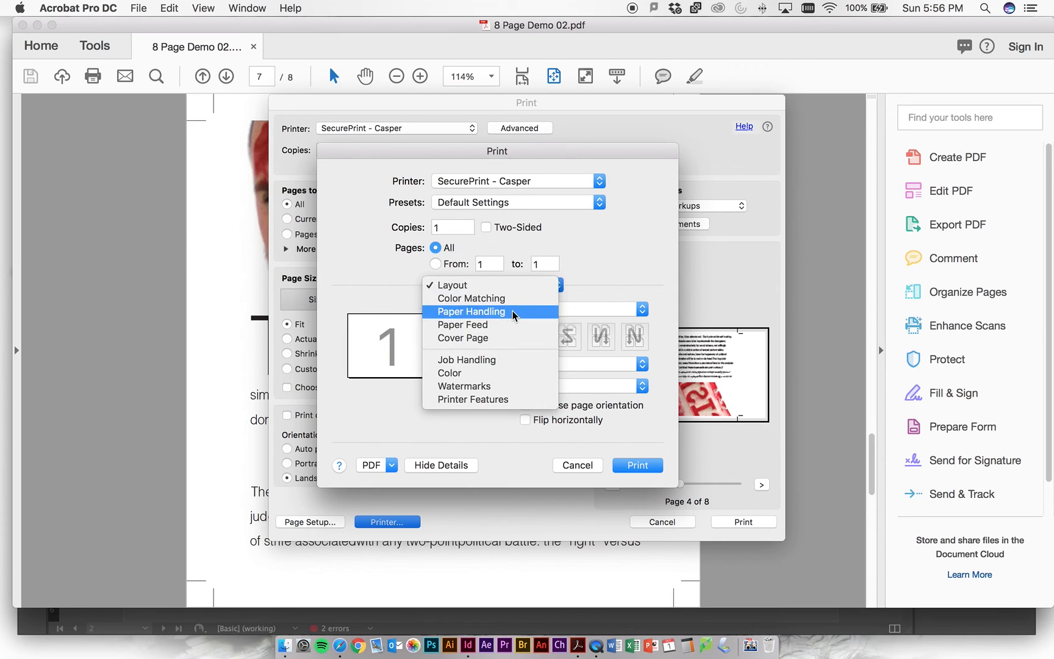
{"action": "left_click", "coordinate": [473, 310]}
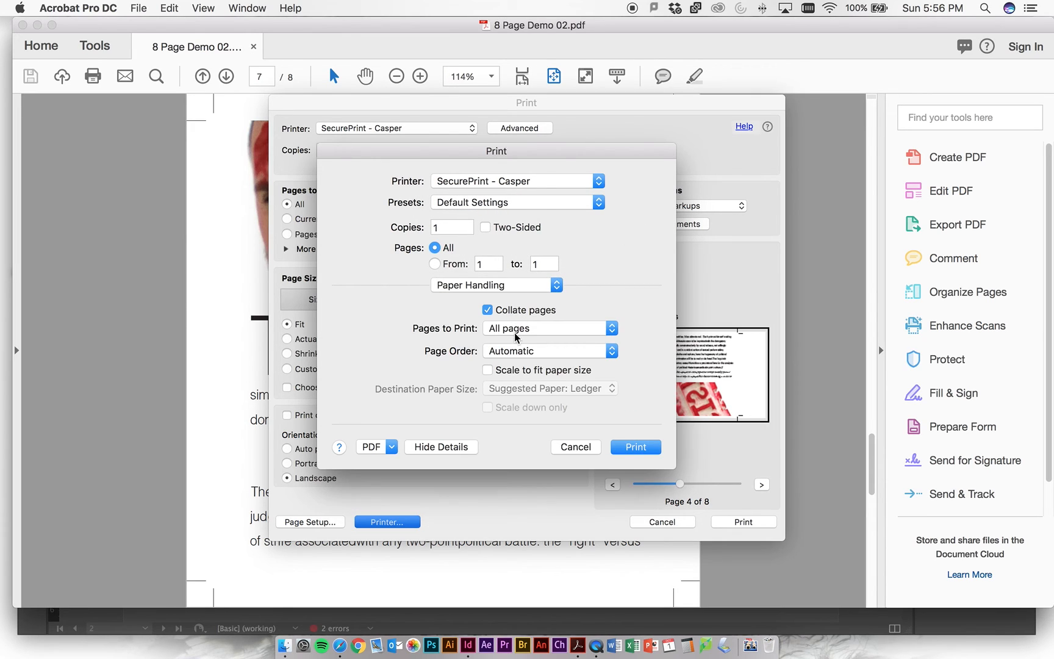
{"action": "mouse_move", "coordinate": [517, 391]}
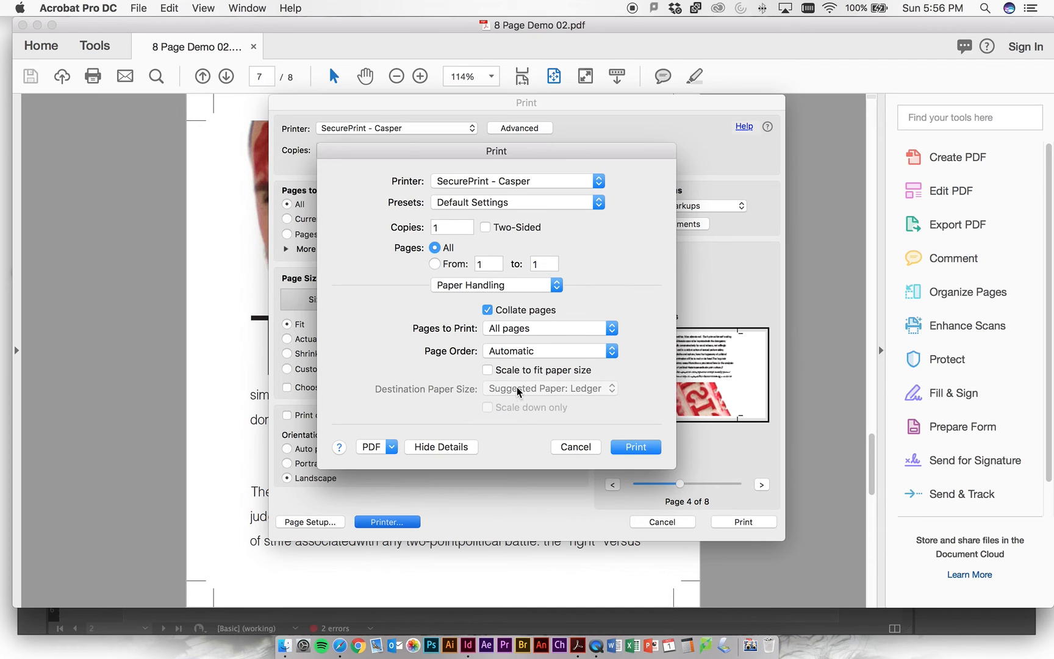
{"action": "left_click", "coordinate": [495, 284]}
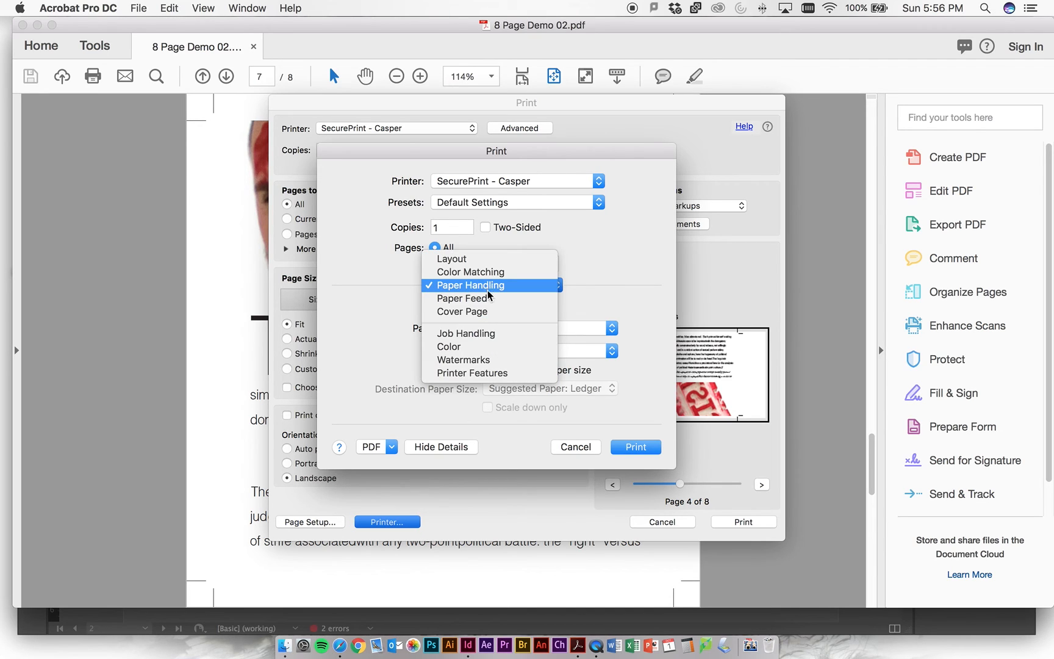
{"action": "left_click", "coordinate": [463, 298]}
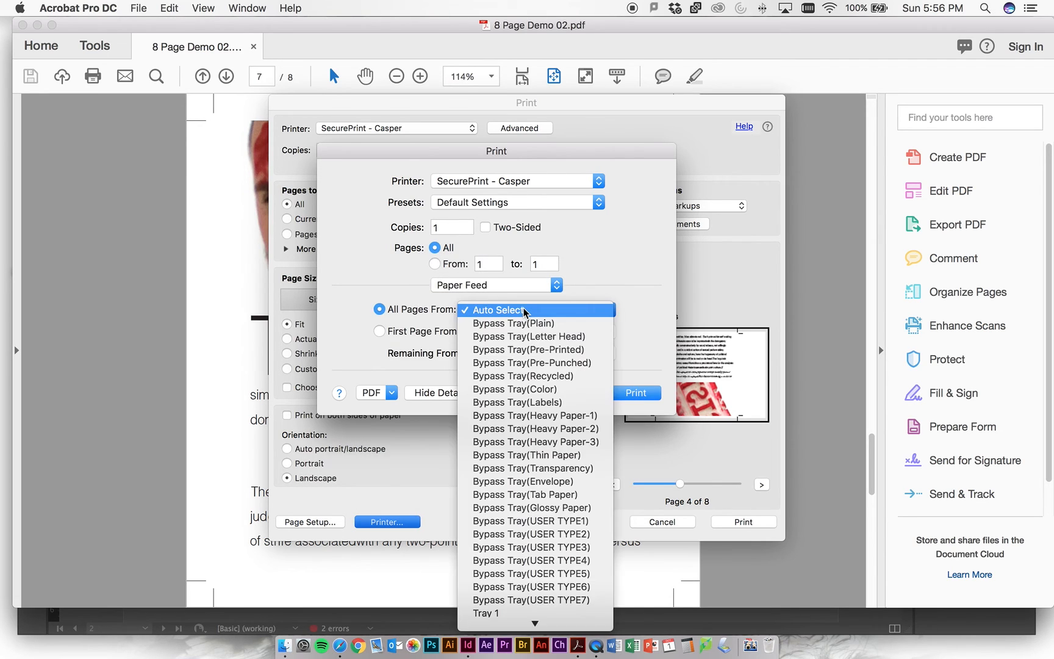
{"action": "mouse_move", "coordinate": [534, 521]}
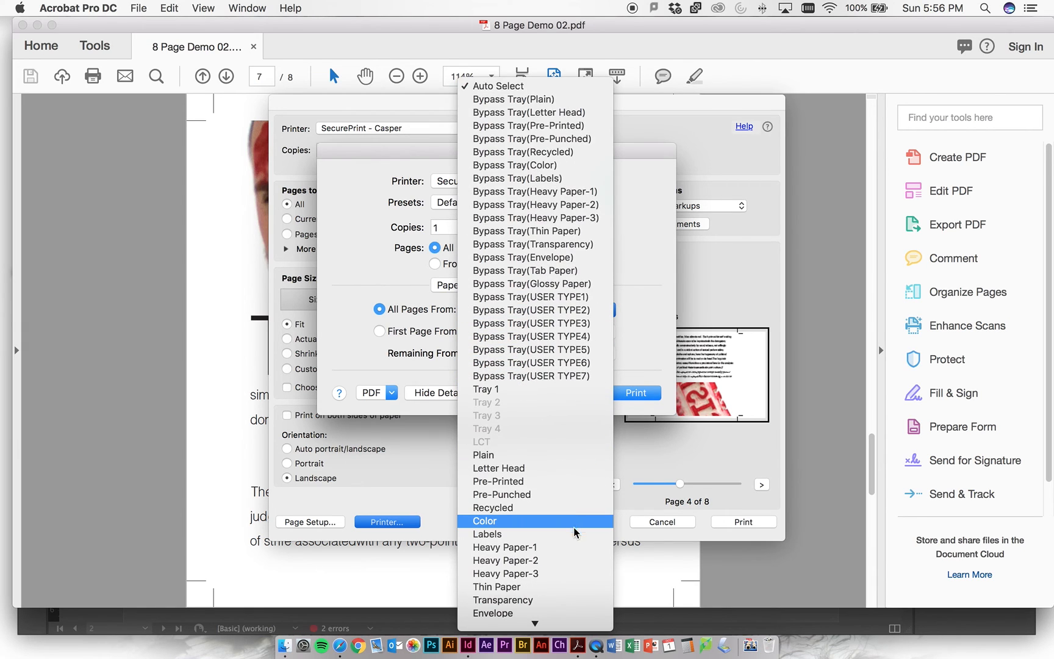
{"action": "scroll", "scroll_direction": "down", "scroll_amount": 3}
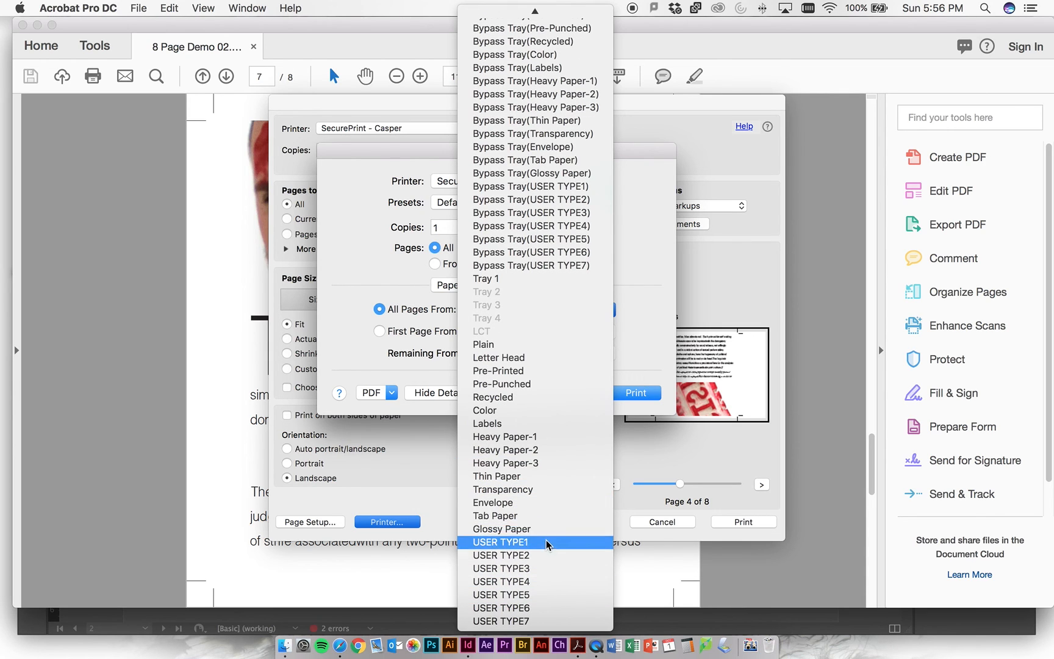
{"action": "left_click", "coordinate": [500, 542]}
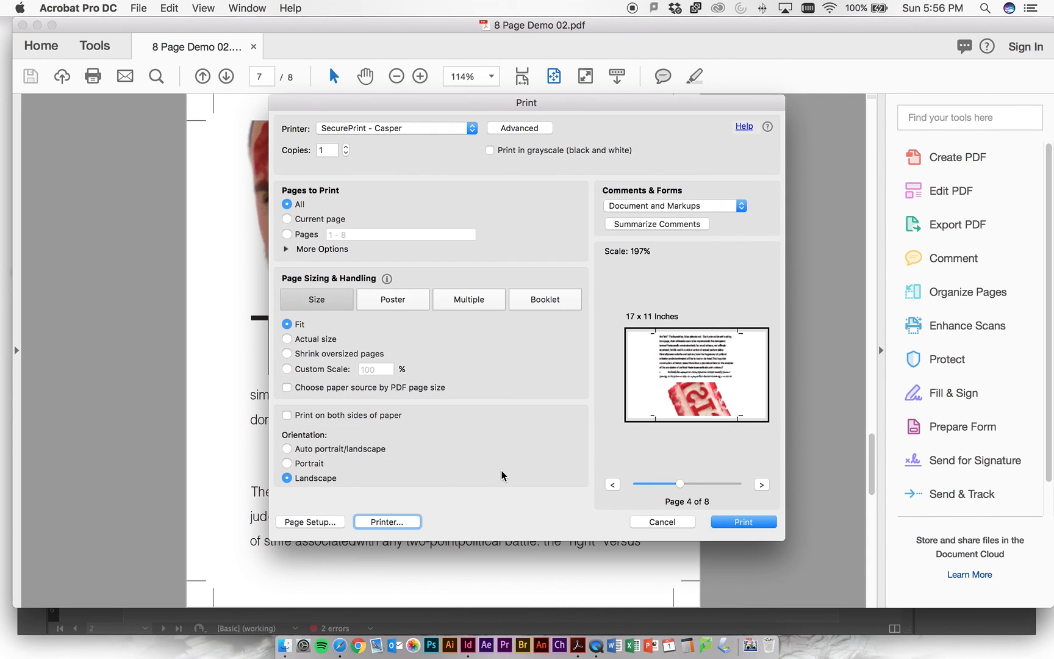